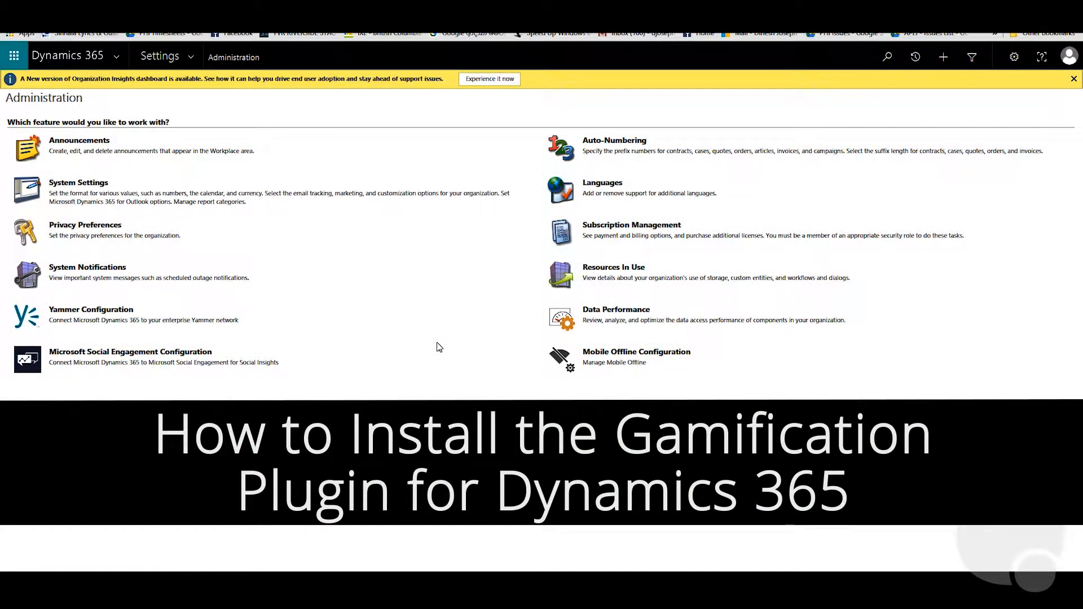
pyautogui.moveTo(377, 226)
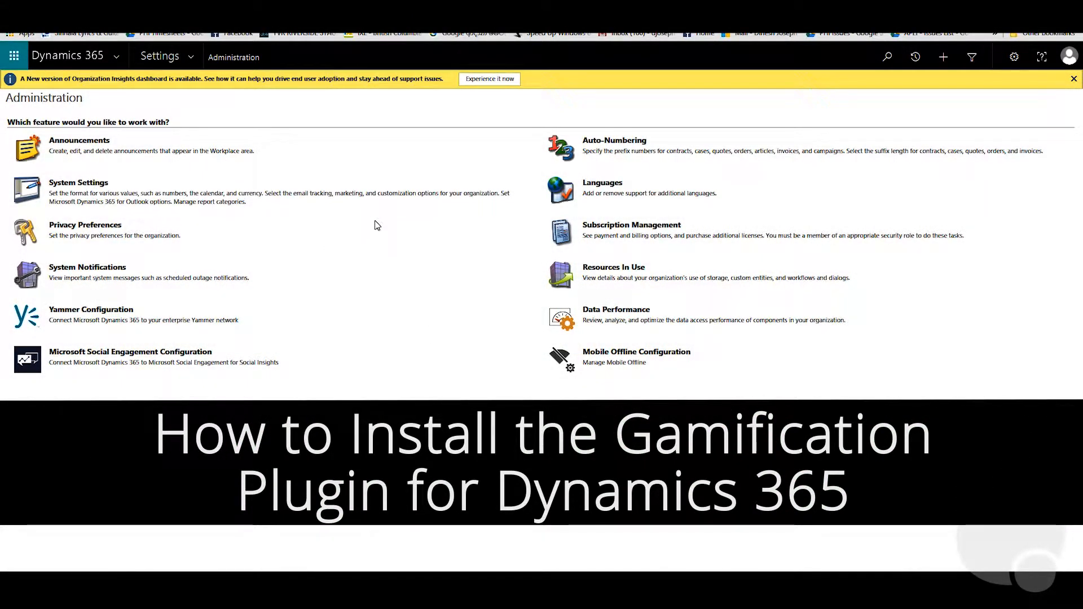
pyautogui.moveTo(367, 269)
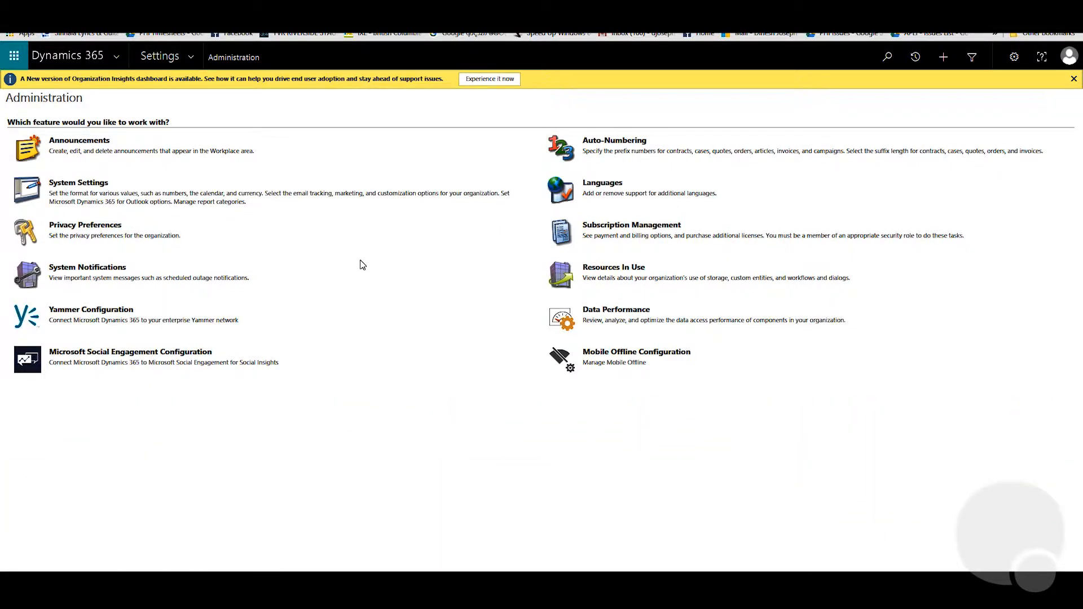
# Launch the Admin app from the Office 365 app launcher to reach the admin center.
pyautogui.click(13, 56)
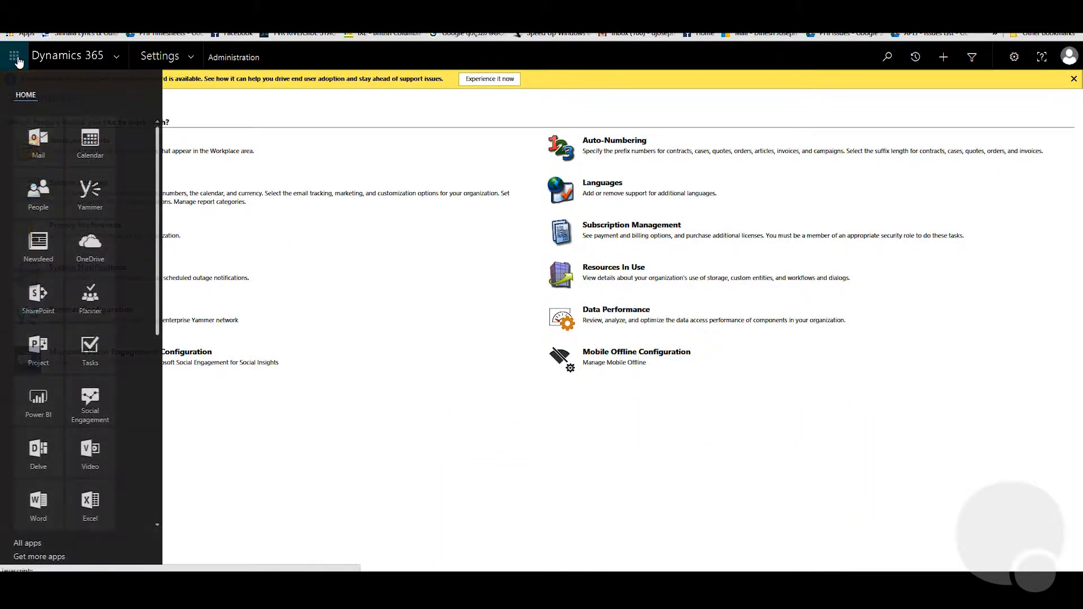
pyautogui.moveTo(90, 401)
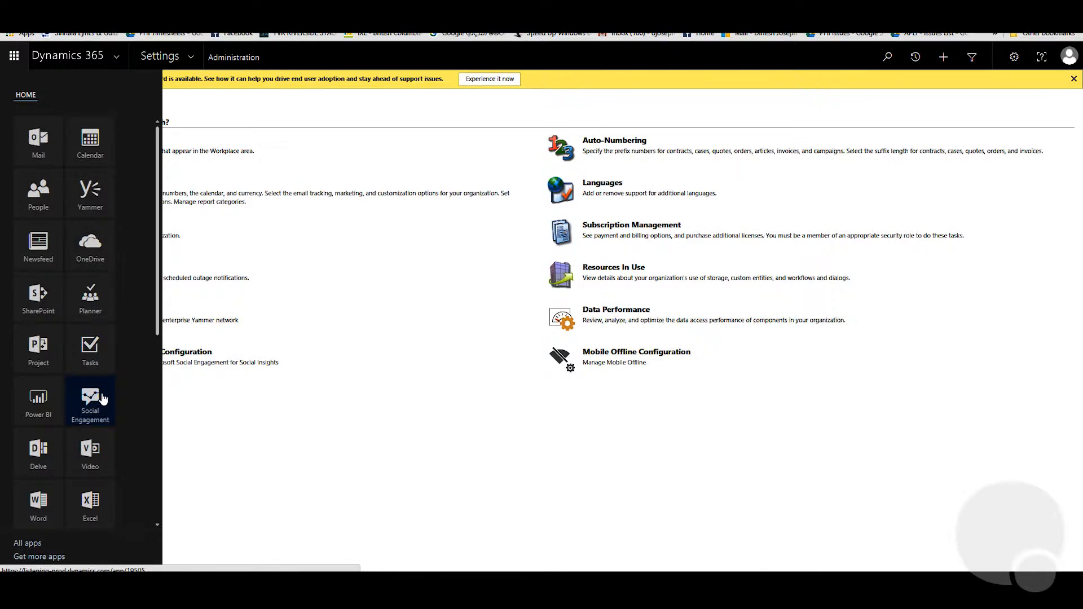
pyautogui.scroll(-3)
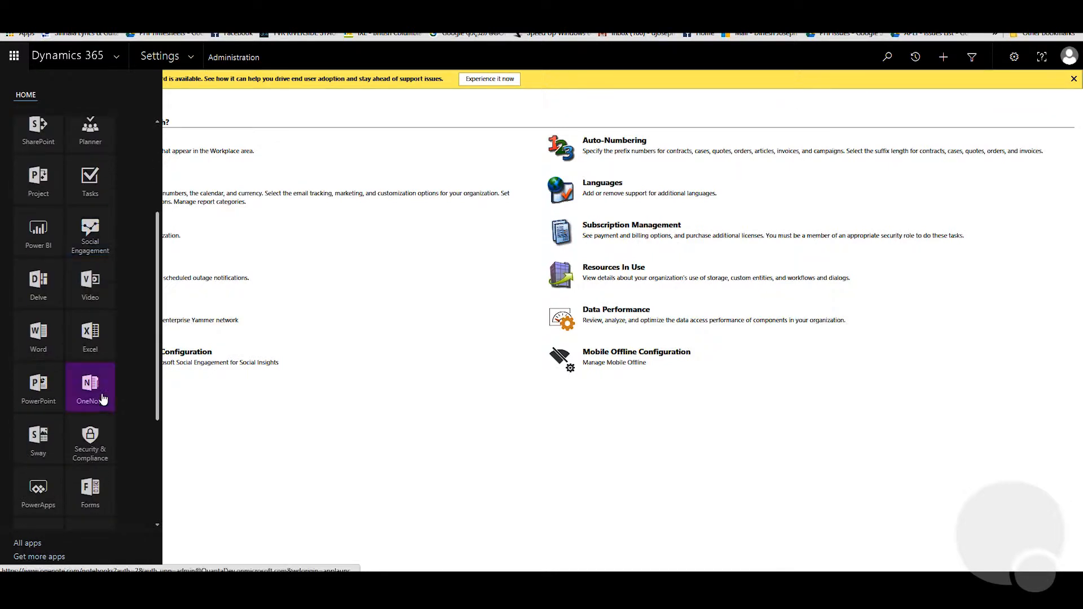
pyautogui.scroll(-3)
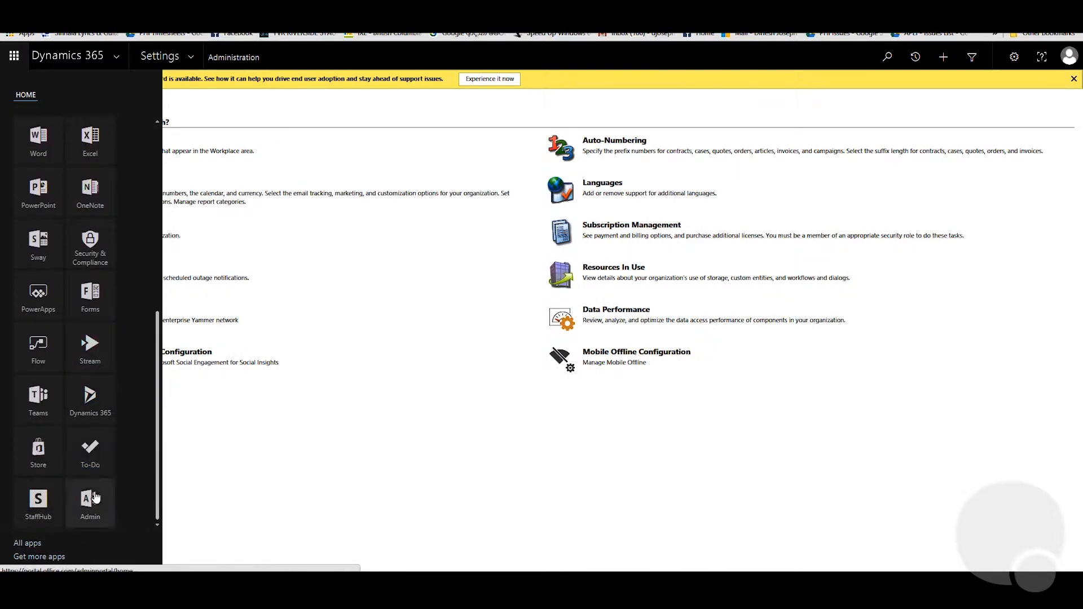
pyautogui.click(90, 505)
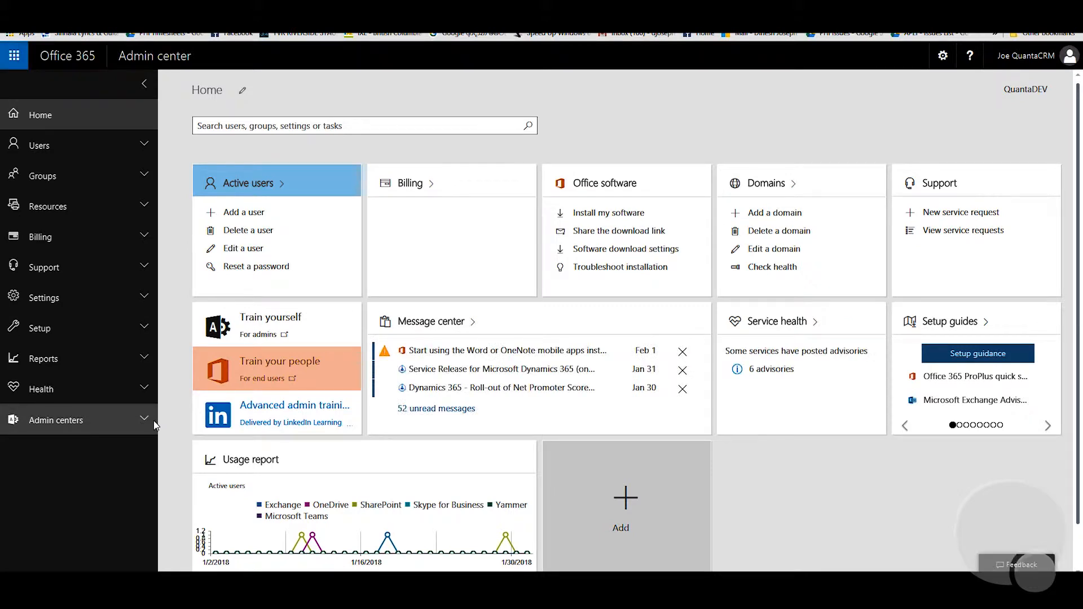
# Go to the Dynamics 365 admin center from the Admin centers list in the left navigation.
pyautogui.click(55, 420)
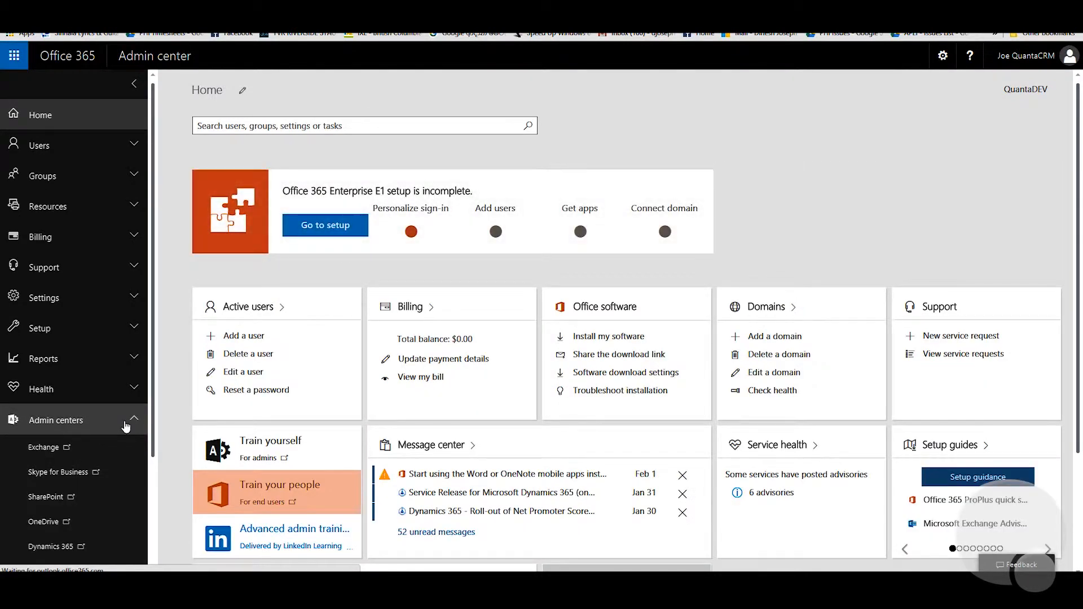
pyautogui.scroll(-3)
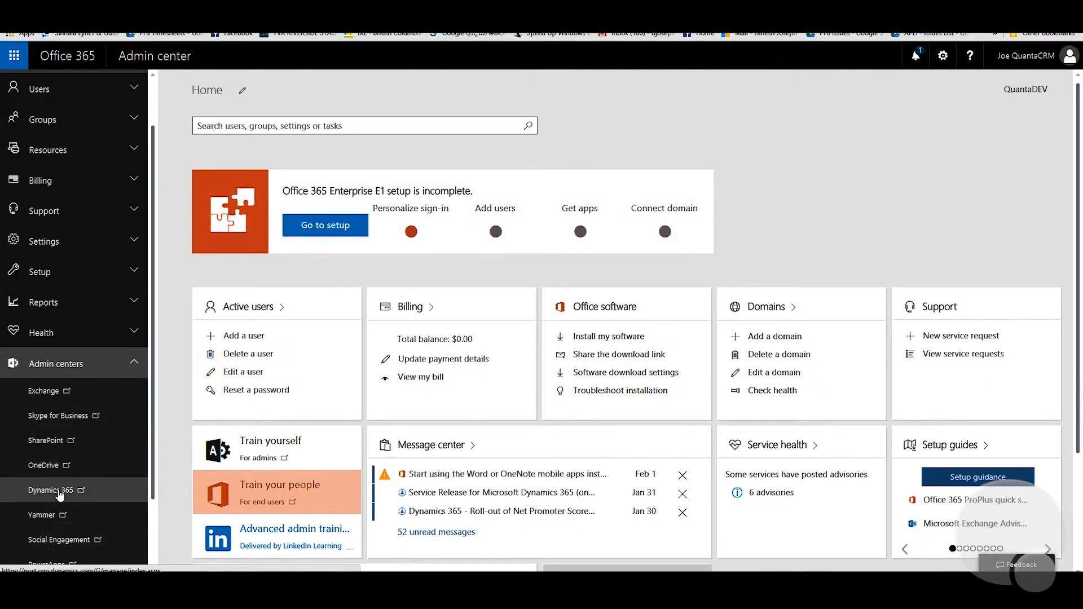
pyautogui.click(56, 490)
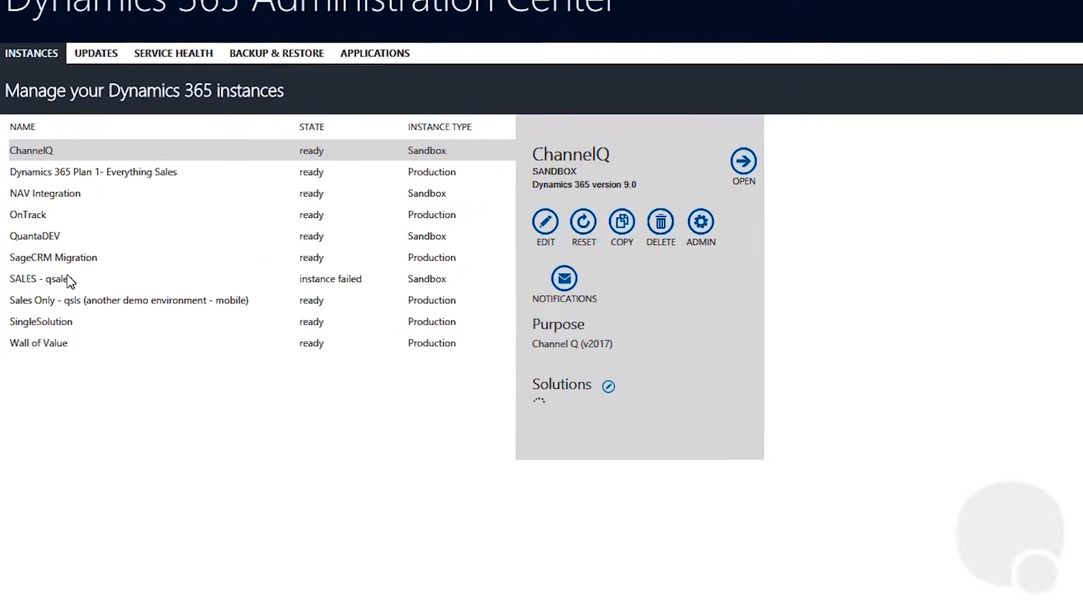
# Select the SageCRM Migration instance to show its details and installed solutions.
pyautogui.click(54, 257)
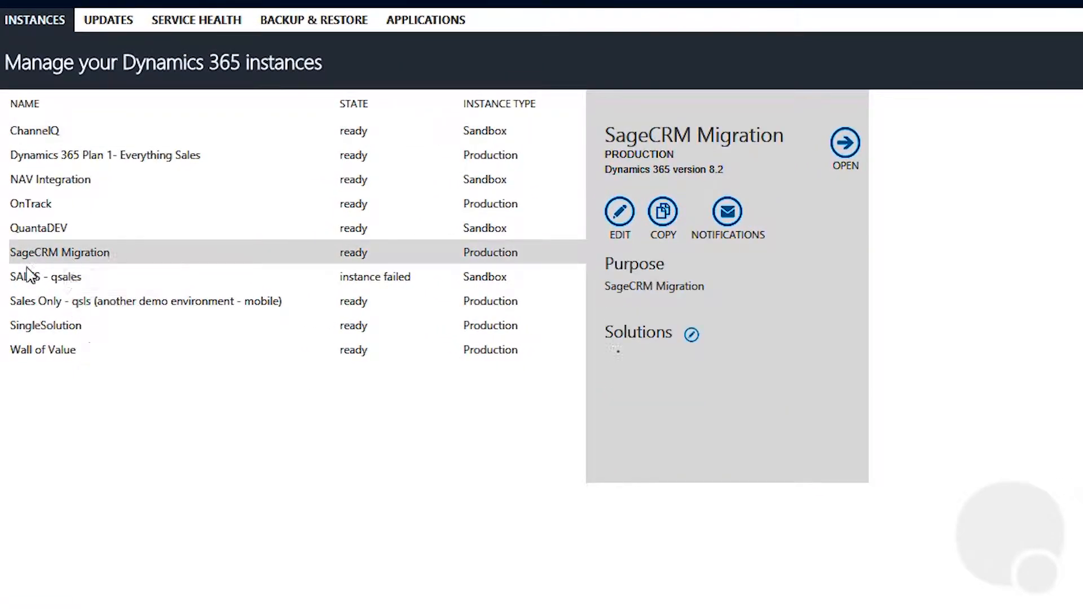
pyautogui.moveTo(250, 454)
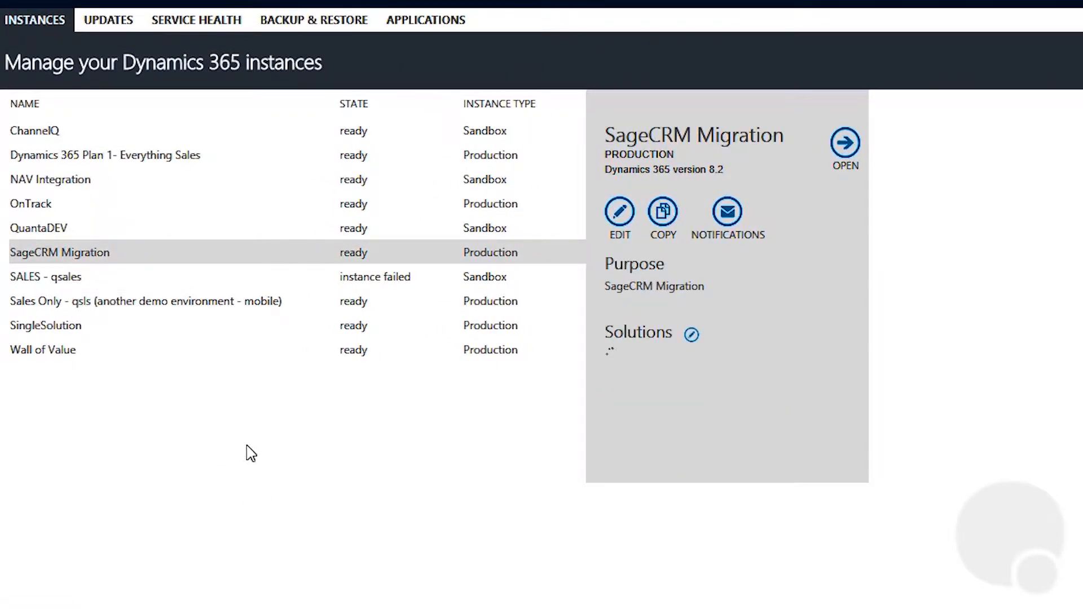
pyautogui.click(690, 334)
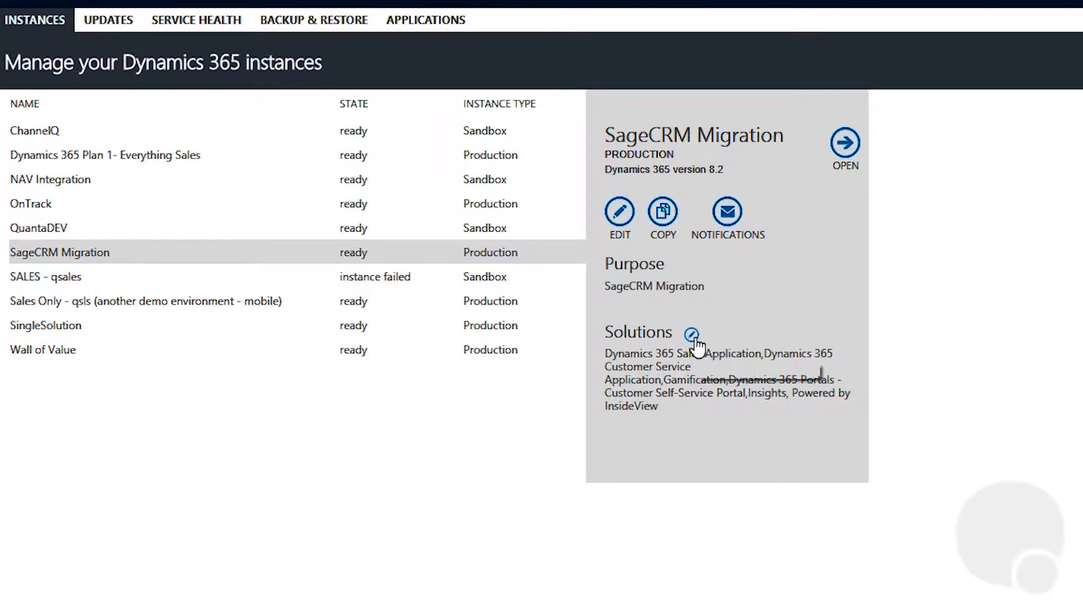
pyautogui.moveTo(691, 334)
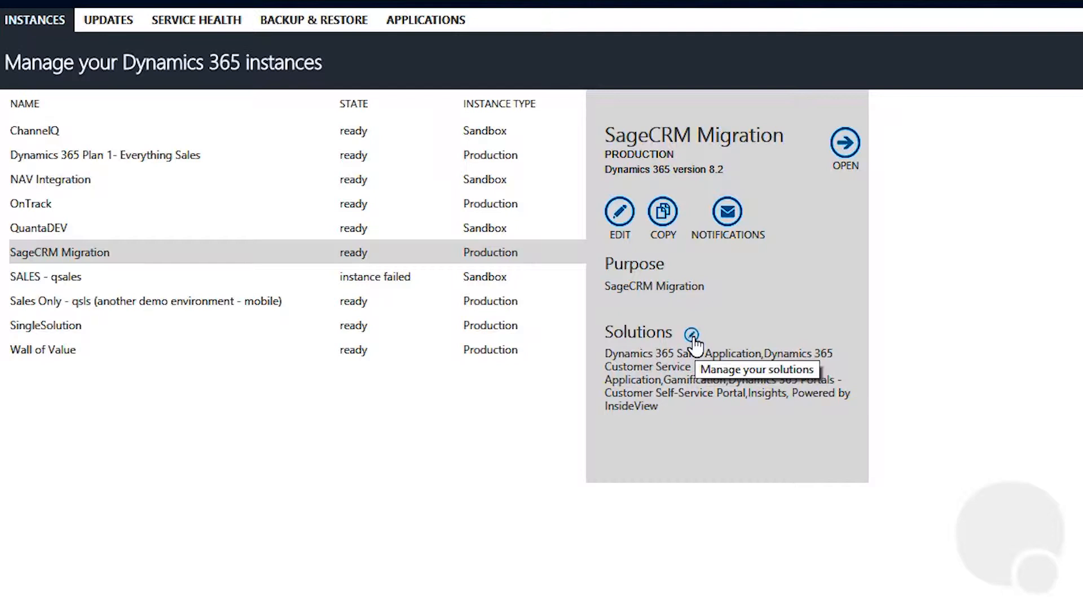
pyautogui.moveTo(35, 267)
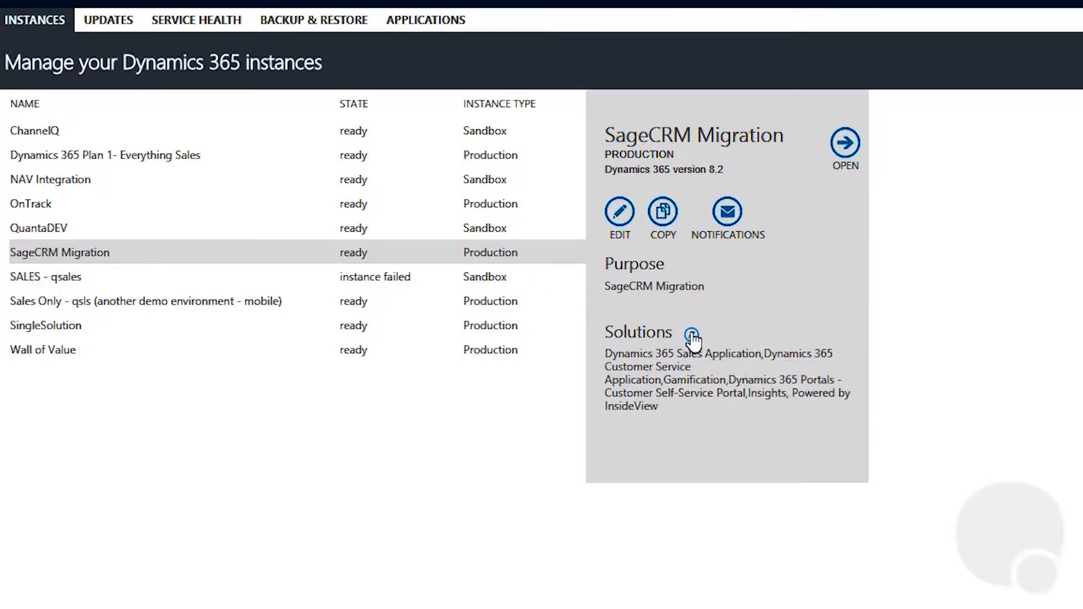
pyautogui.moveTo(461, 512)
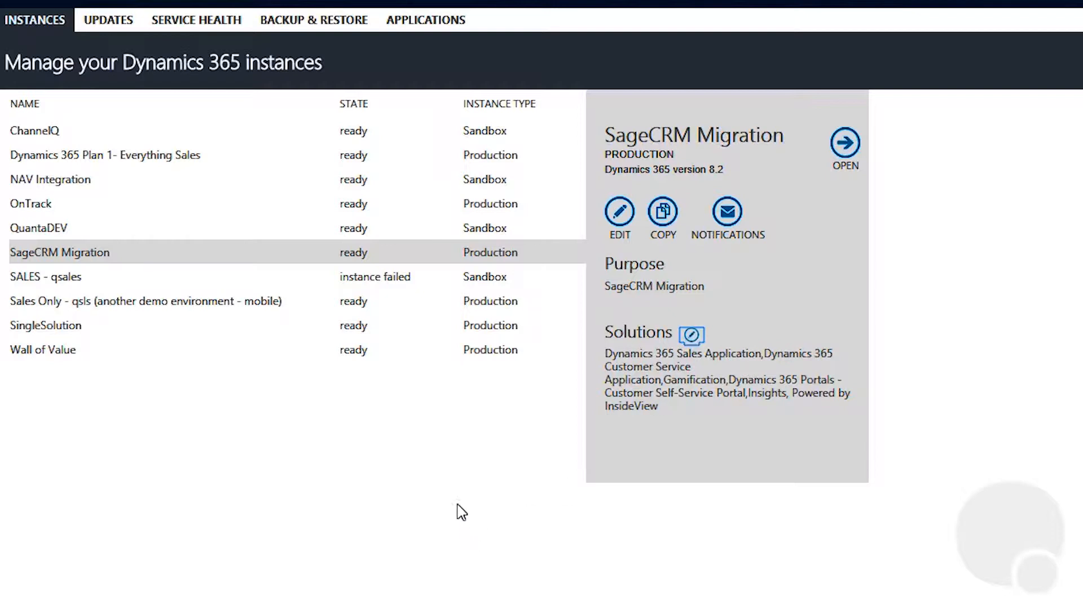
pyautogui.moveTo(375, 525)
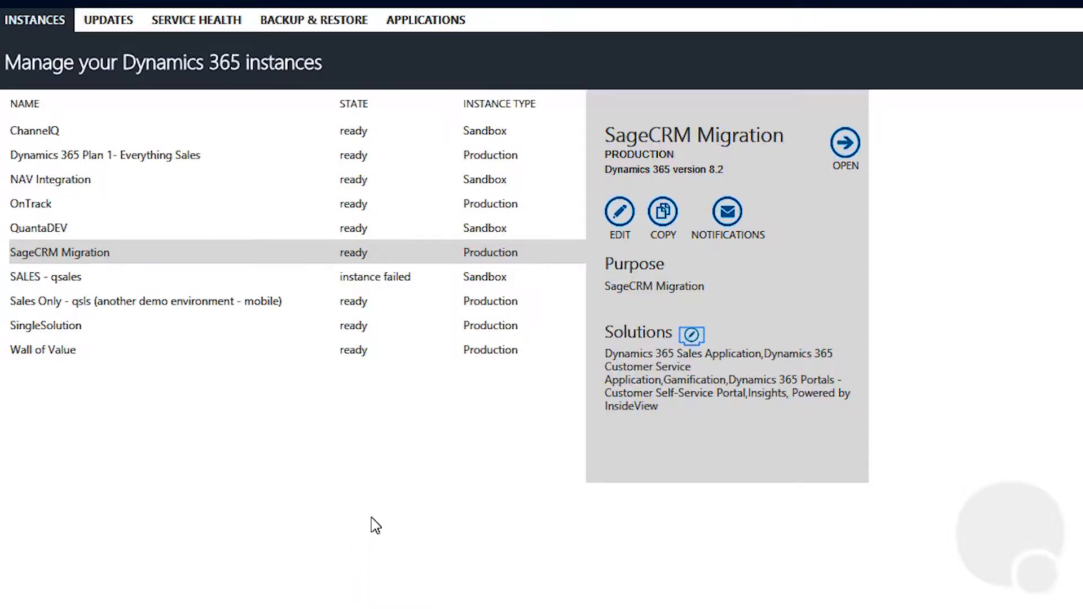
# Show the Manage your solutions list for SageCRM Migration and check a portal solution's status.
pyautogui.click(696, 335)
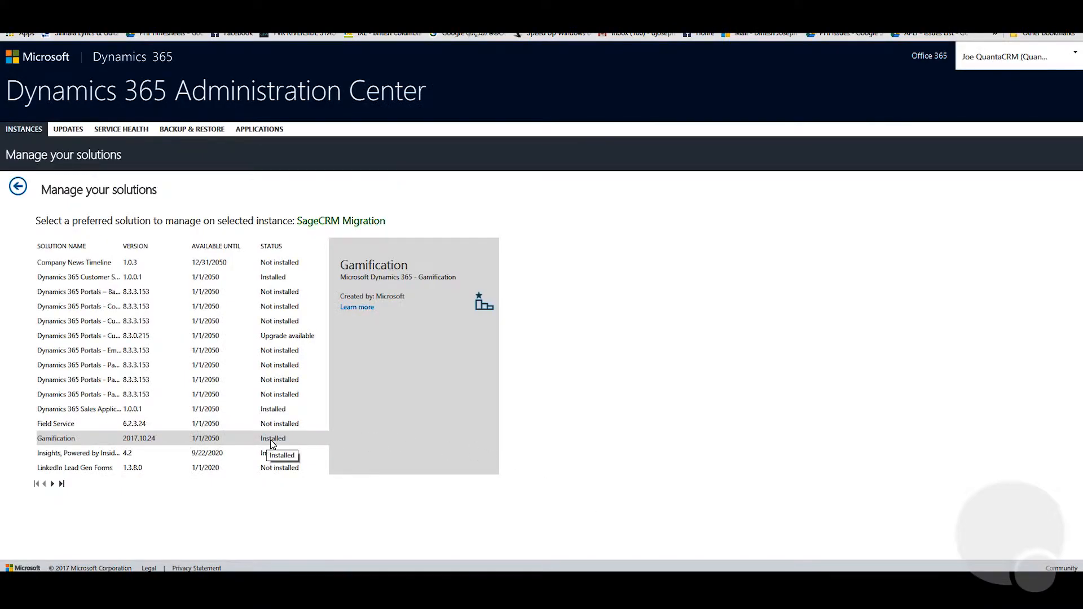
pyautogui.moveTo(166, 418)
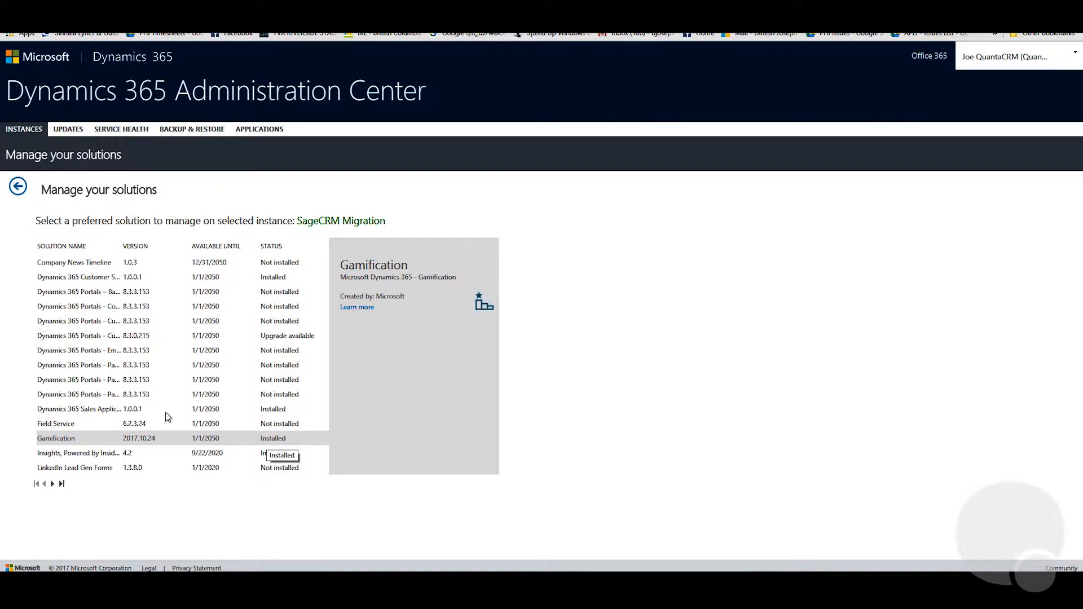
pyautogui.click(94, 394)
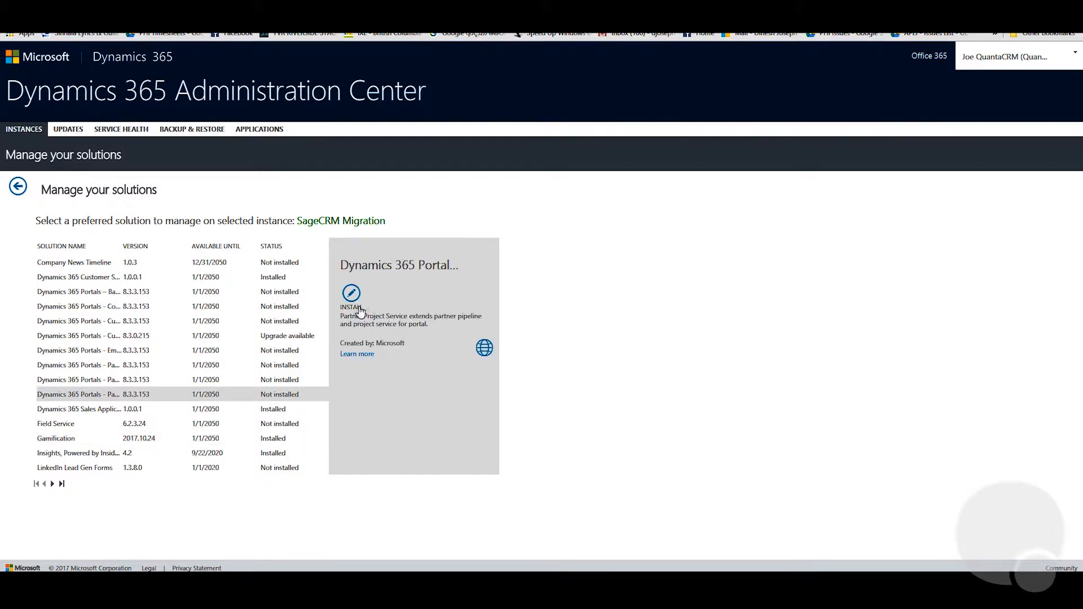
pyautogui.moveTo(245, 414)
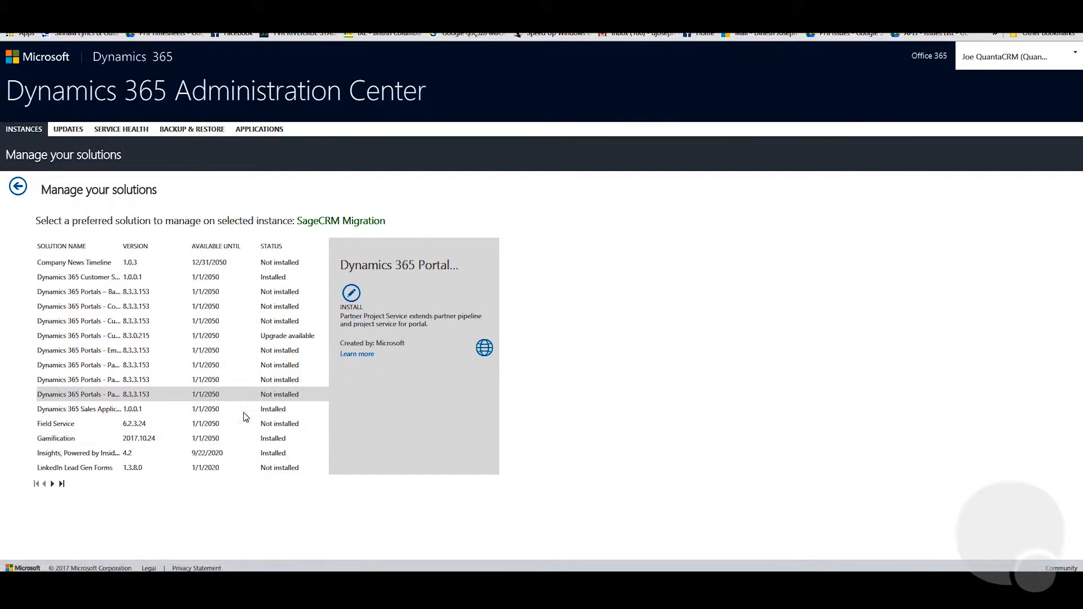
pyautogui.moveTo(290, 442)
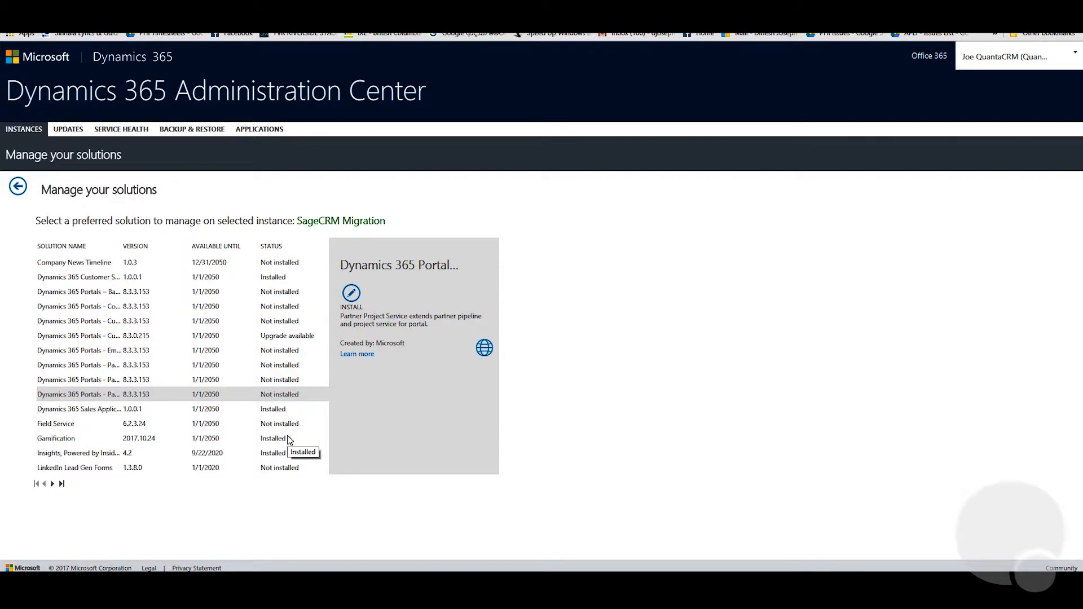
pyautogui.moveTo(175, 410)
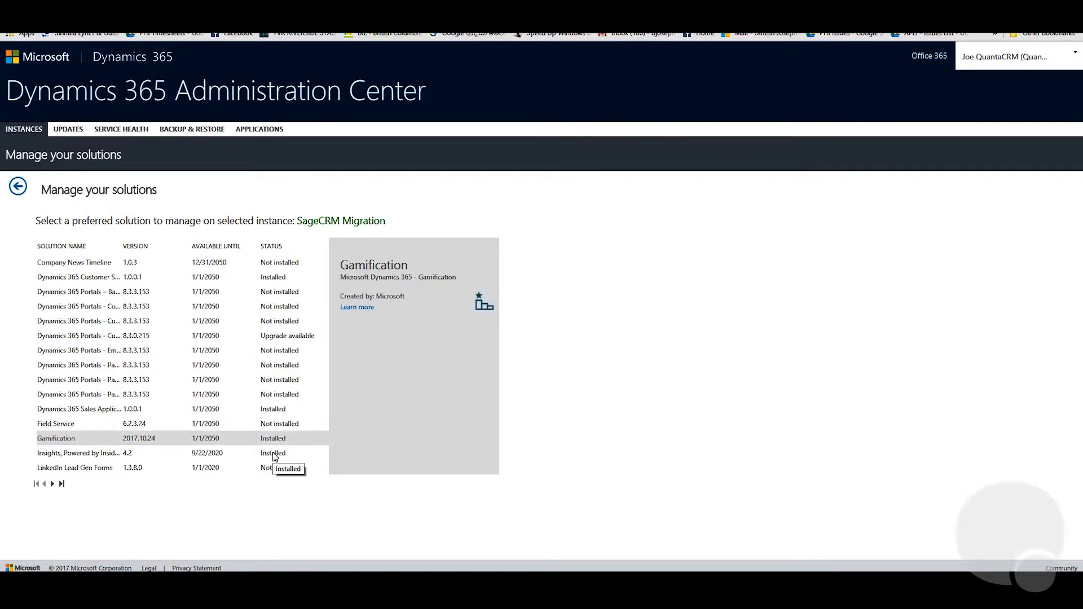
pyautogui.moveTo(10, 301)
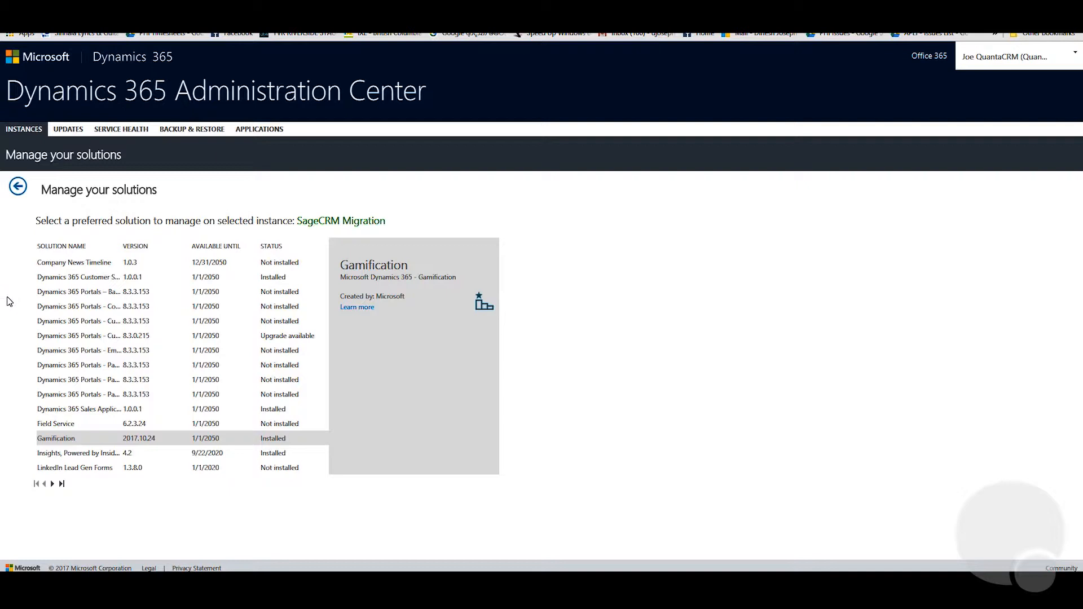
pyautogui.moveTo(82, 262)
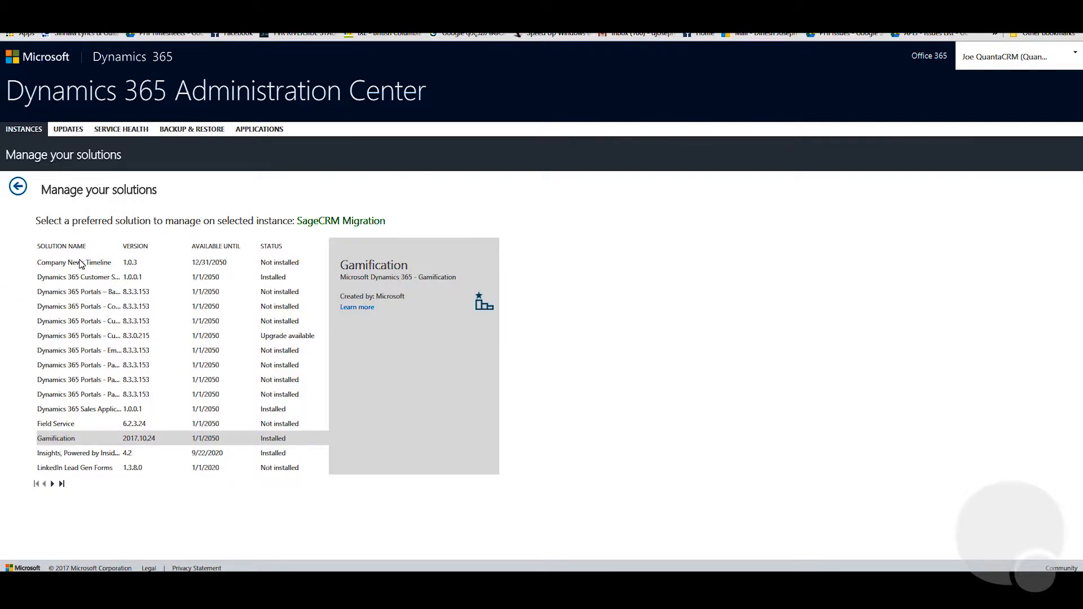
pyautogui.moveTo(137, 327)
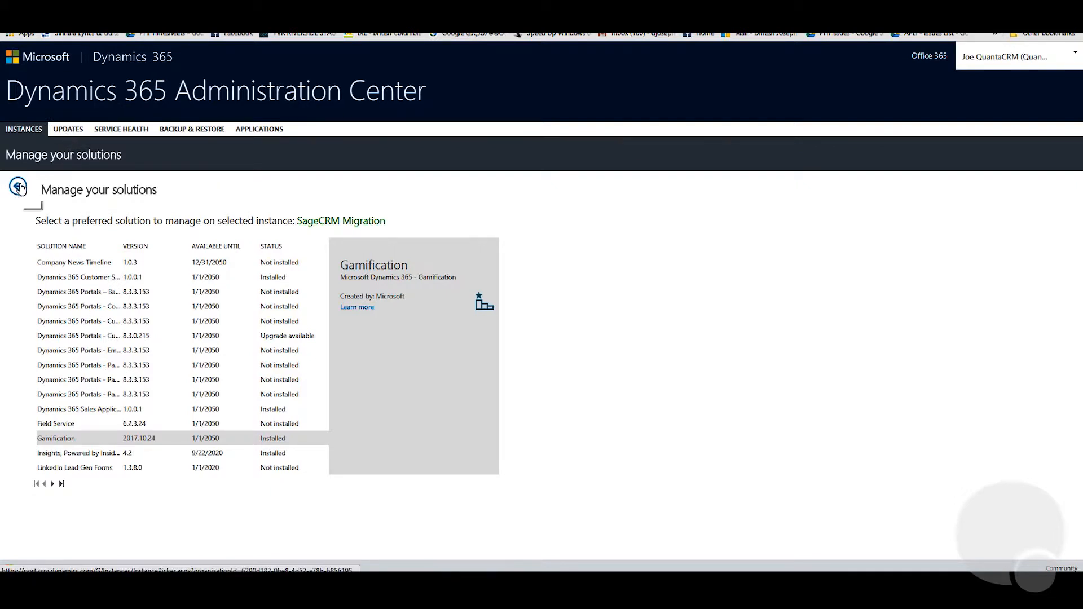
# Return to the instances list and launch the SageCRM Migration instance in Dynamics 365.
pyautogui.click(17, 187)
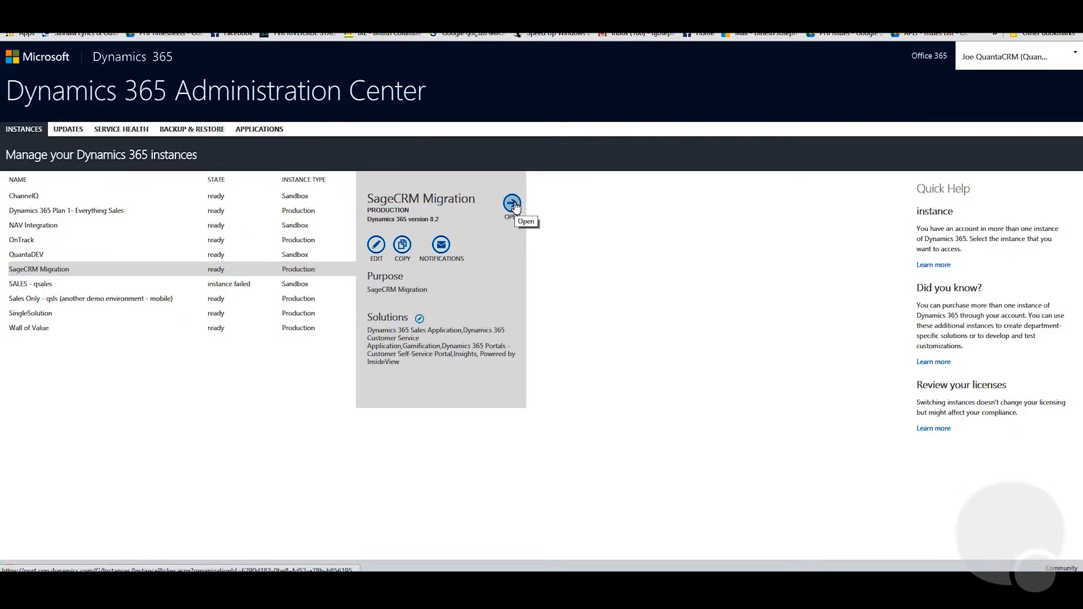
pyautogui.click(512, 205)
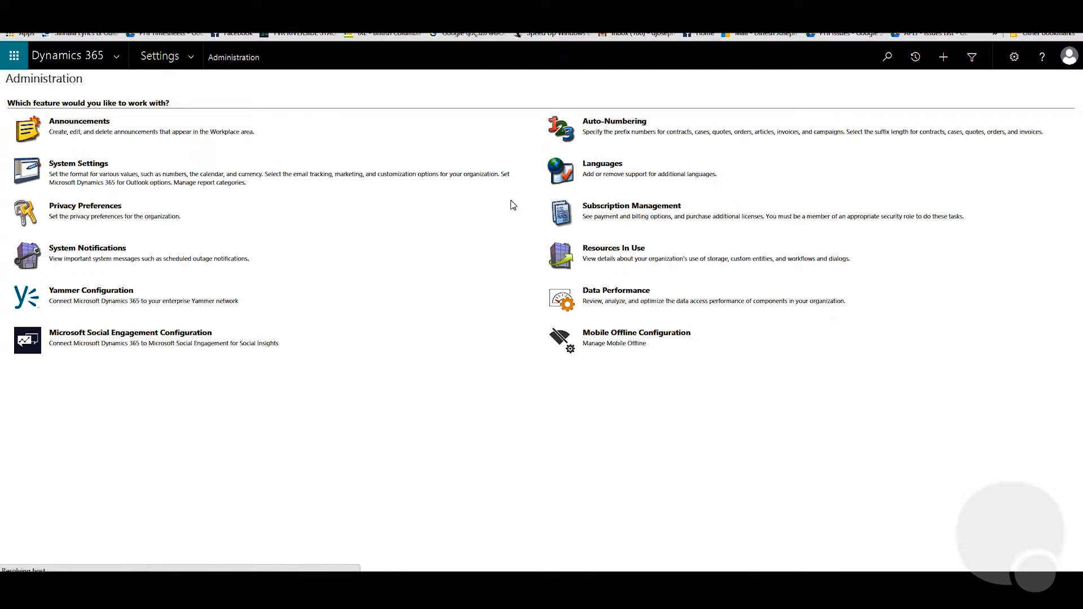
pyautogui.moveTo(193, 56)
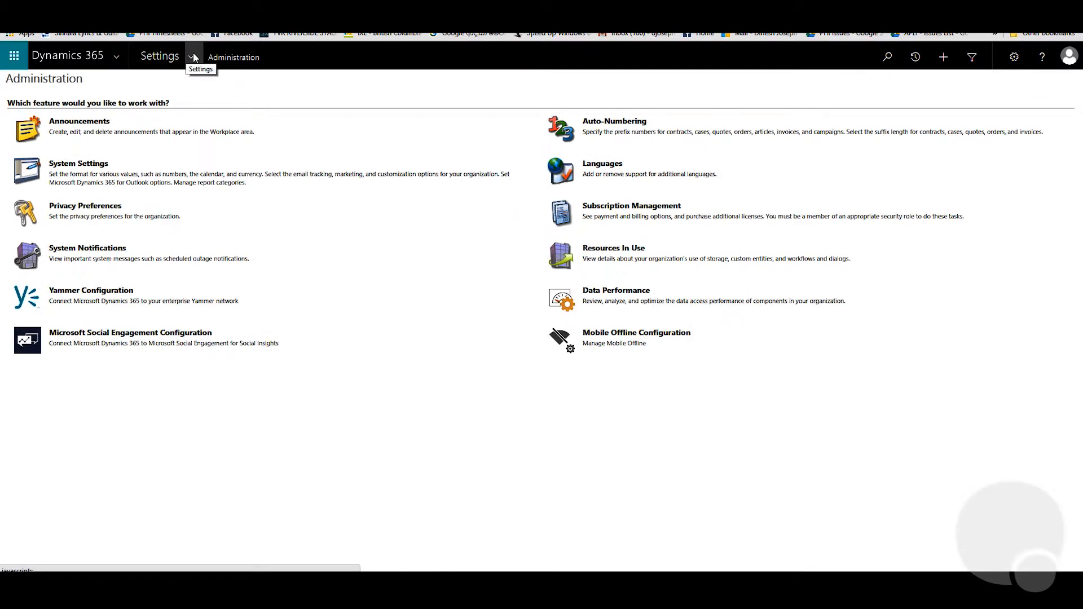
# Navigate via Settings to the All Solutions list for the organization.
pyautogui.click(189, 56)
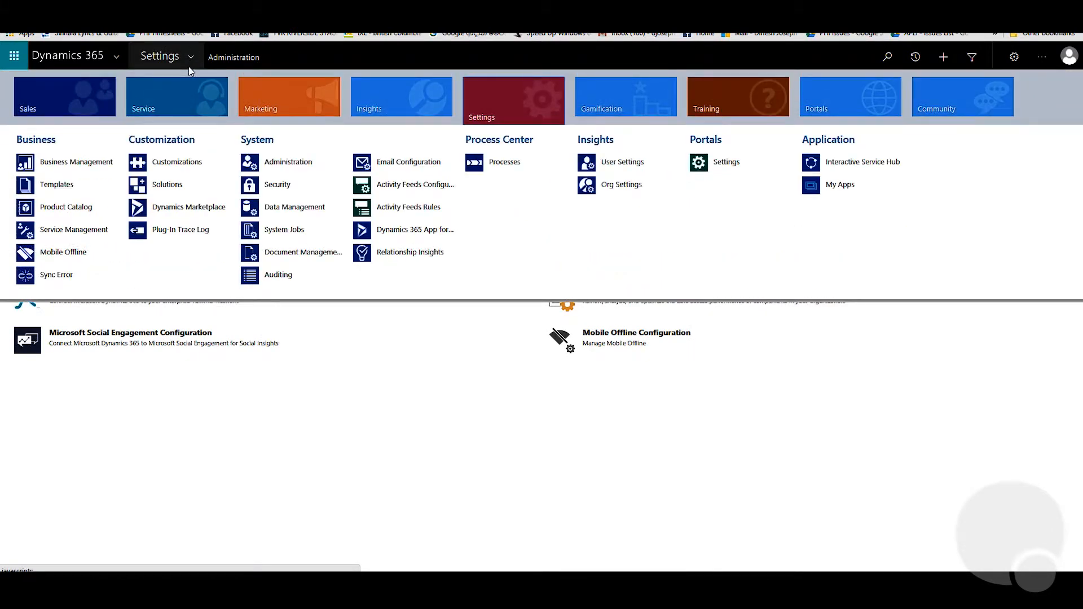
pyautogui.click(167, 184)
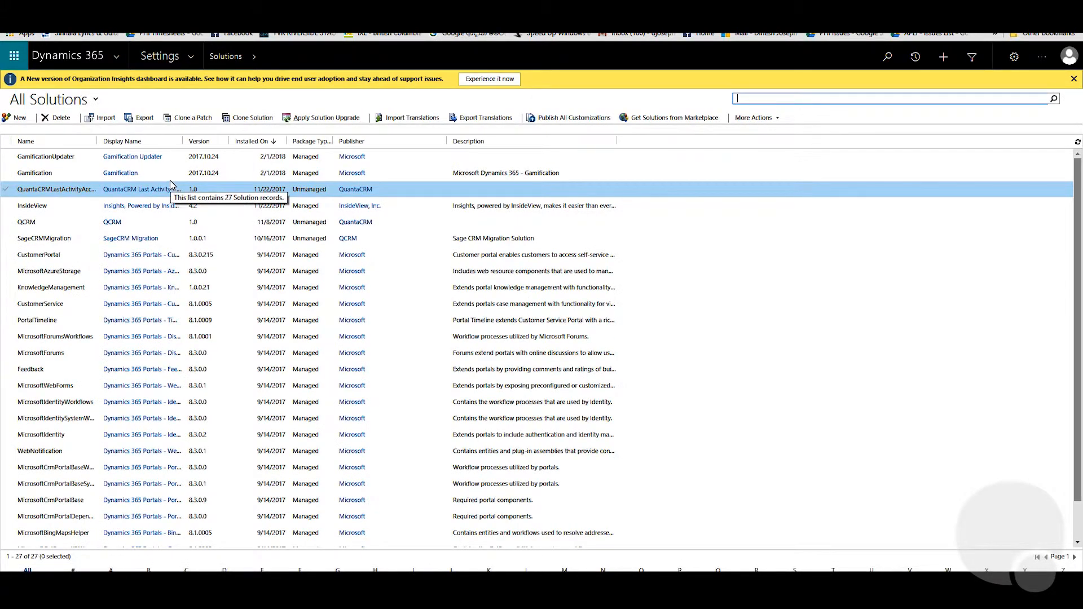
# Select the Gamification managed solution in the All Solutions grid.
pyautogui.click(35, 173)
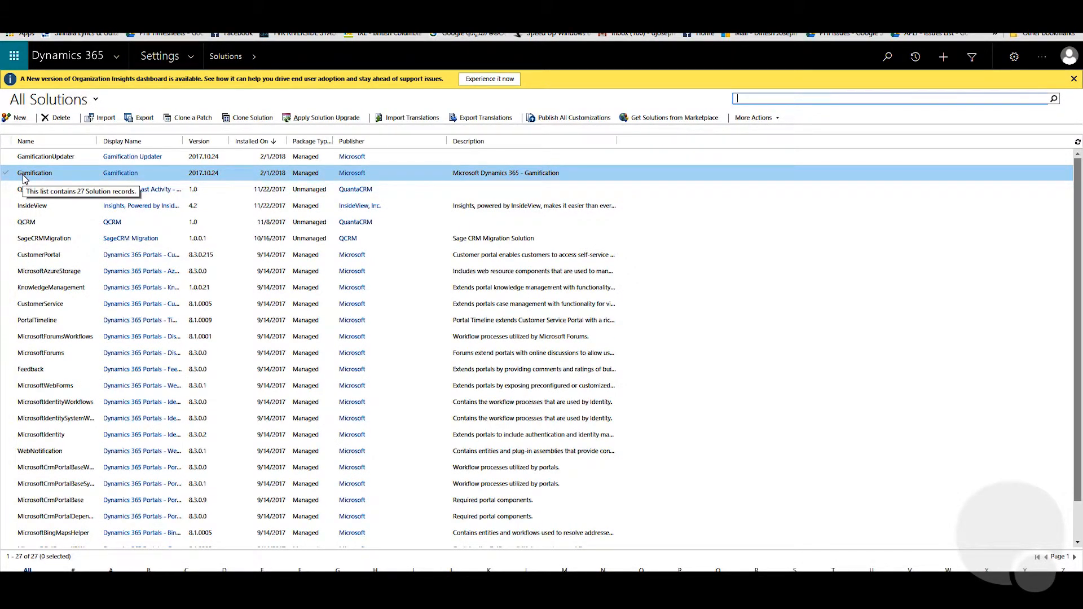
pyautogui.moveTo(169, 181)
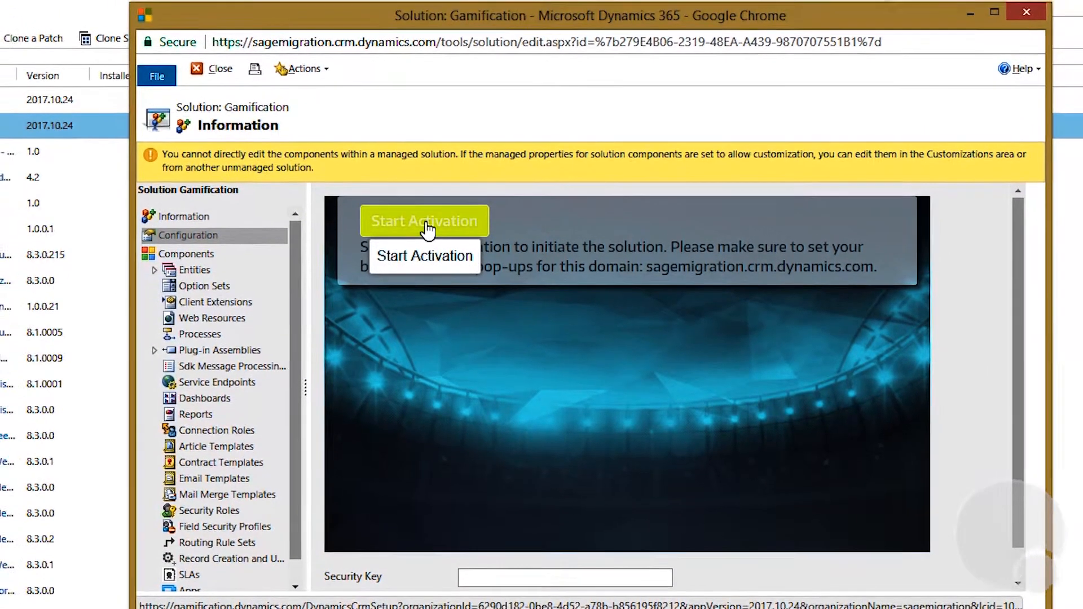
# Start Gamification activation, sign in as the administrator and accept the app's permission request.
pyautogui.click(424, 221)
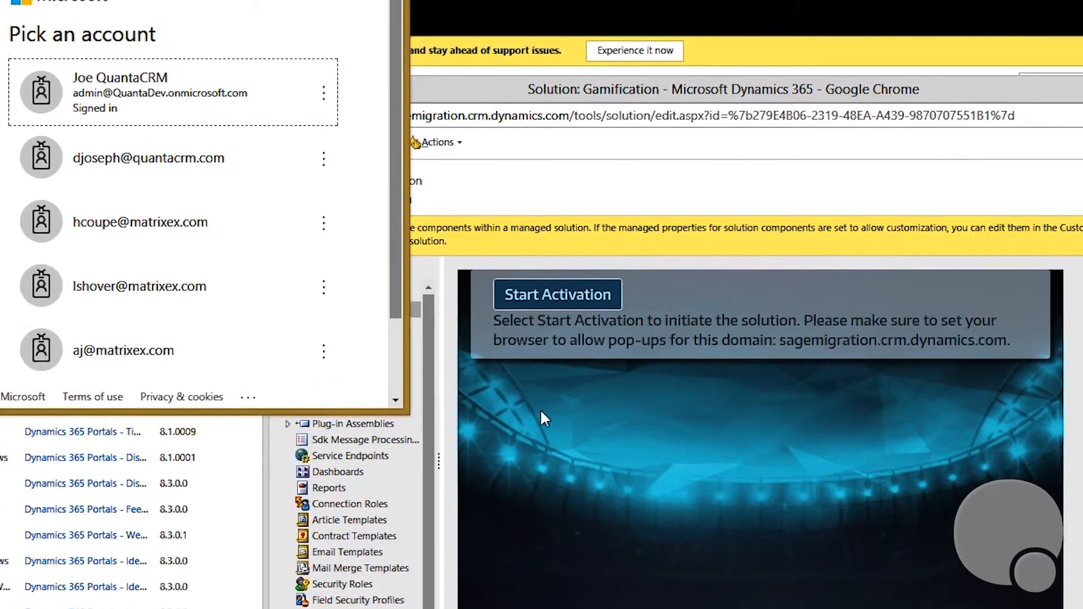
pyautogui.click(177, 174)
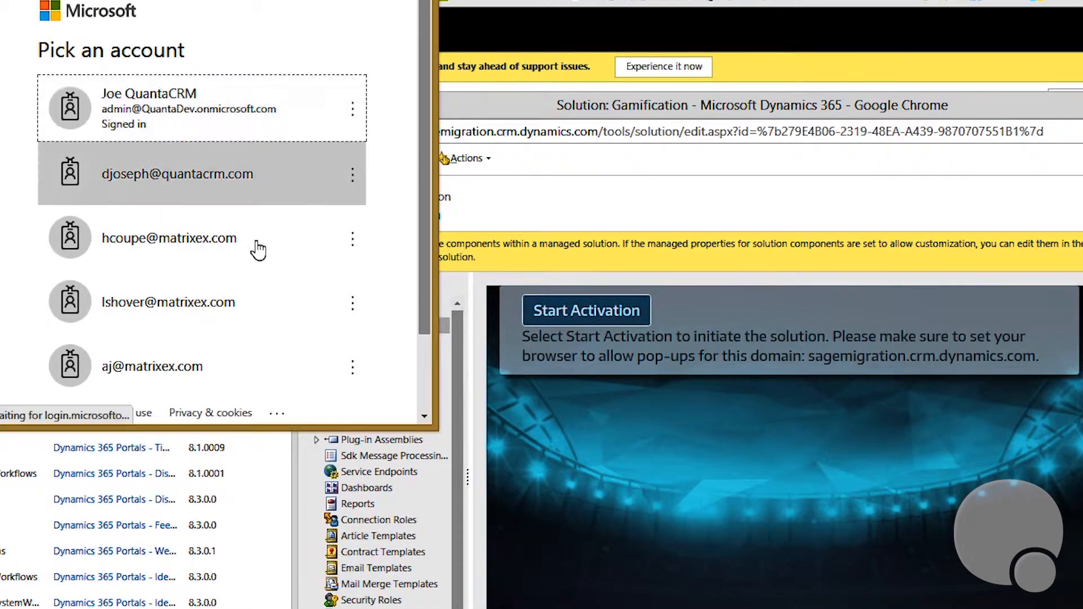
pyautogui.click(201, 108)
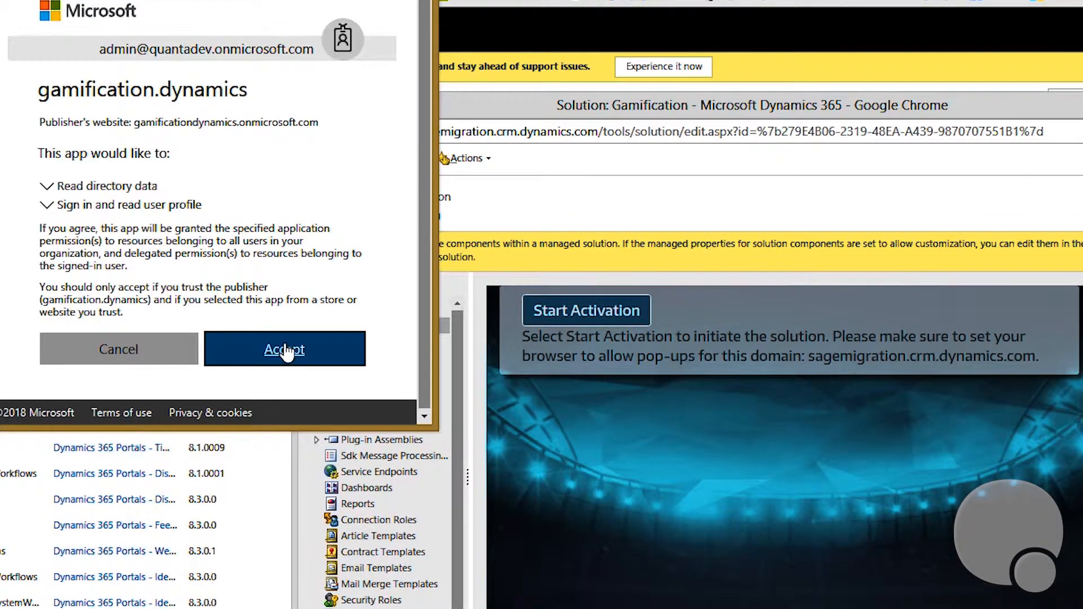
pyautogui.click(284, 348)
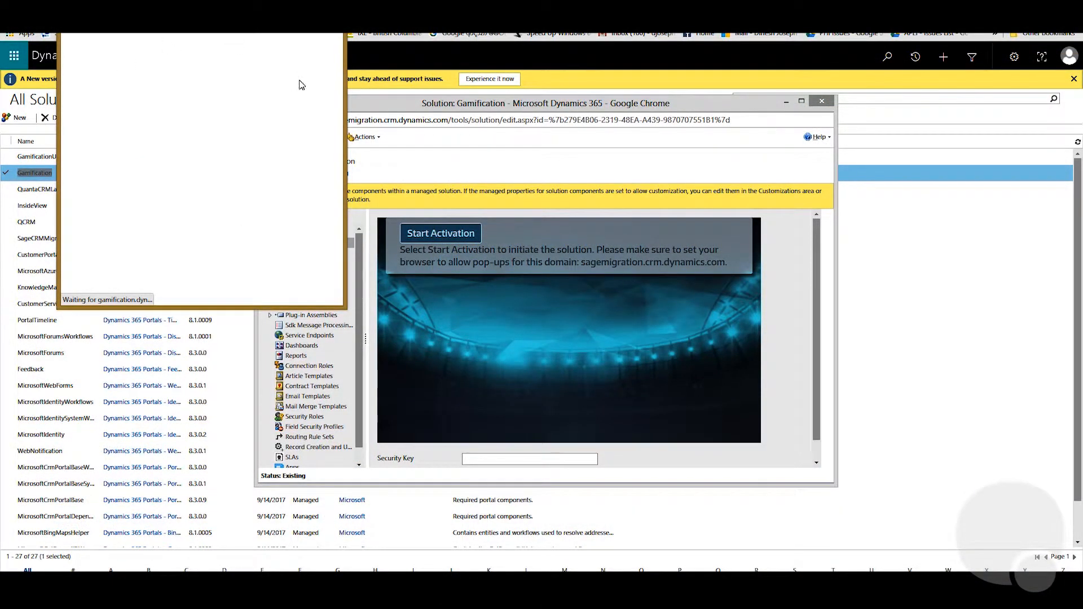
pyautogui.moveTo(272, 61)
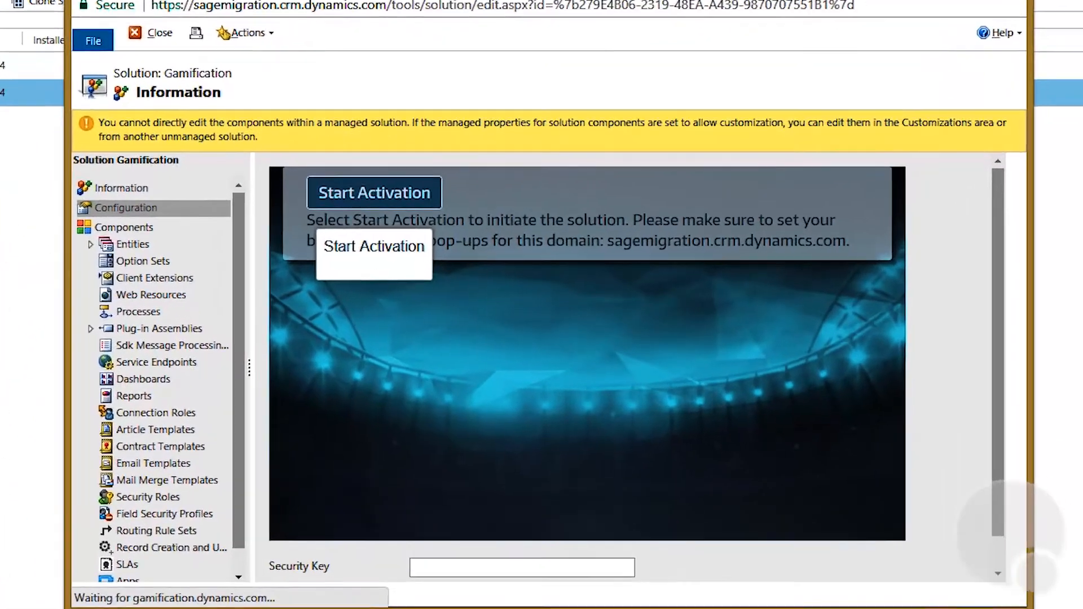
# Restart activation and generate a security key, registering the organization for Gamification.
pyautogui.scroll(-3)
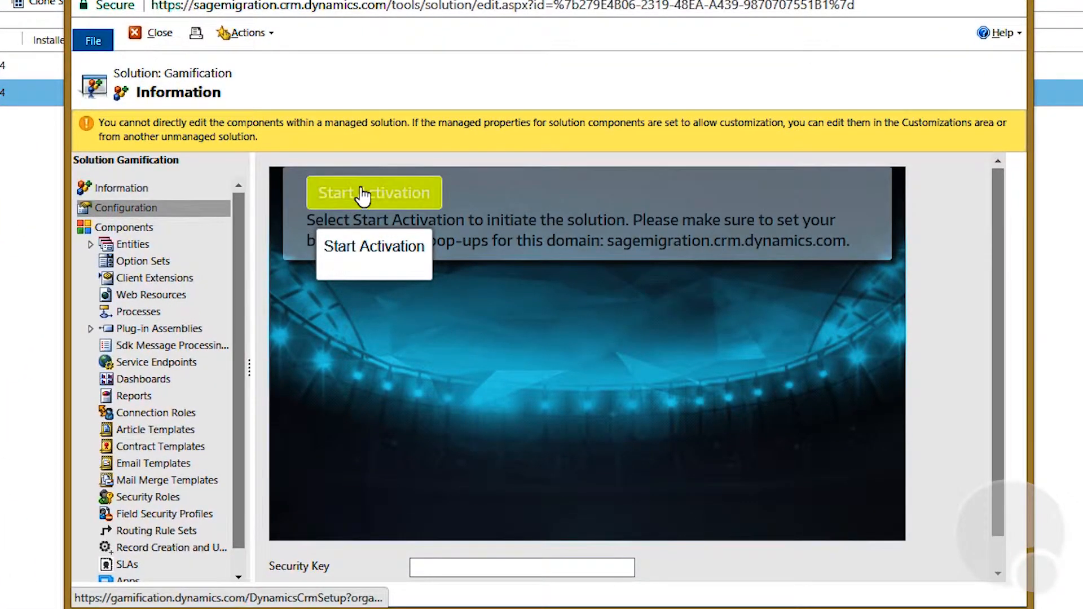
pyautogui.click(375, 193)
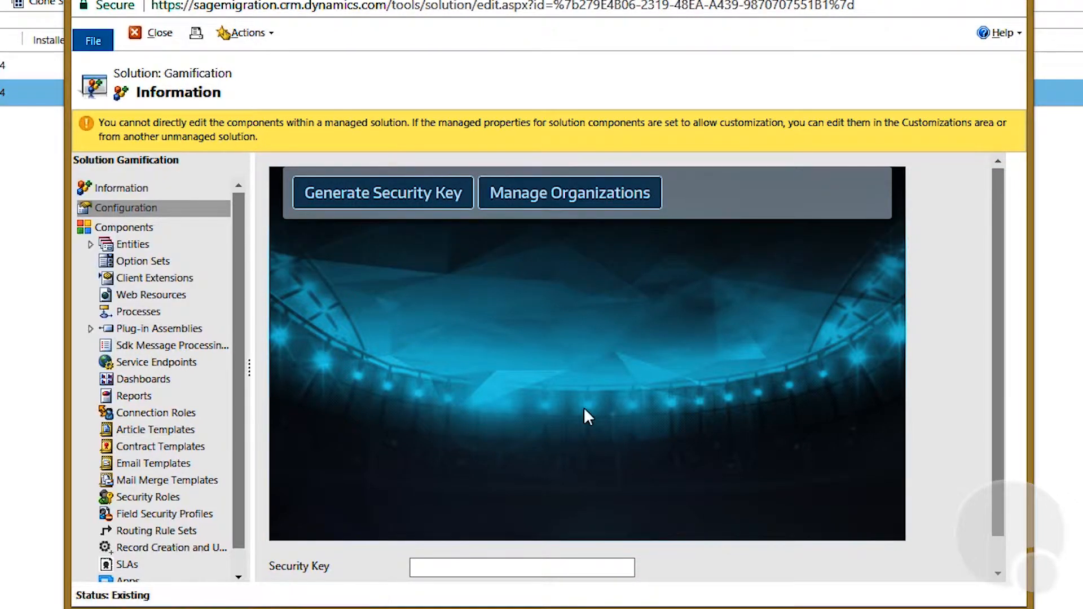
pyautogui.moveTo(441, 217)
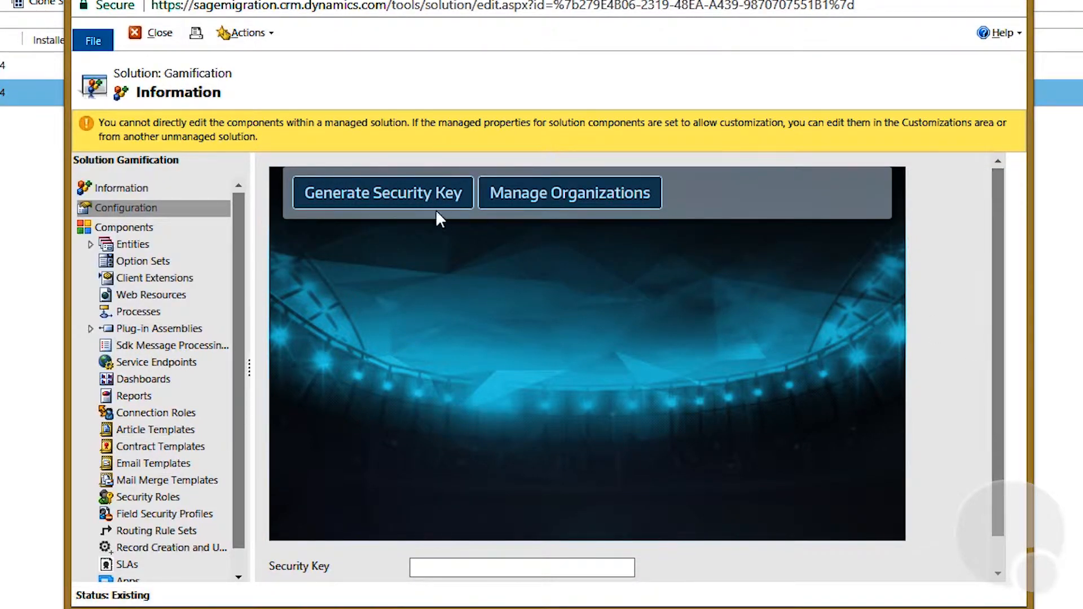
pyautogui.moveTo(383, 193)
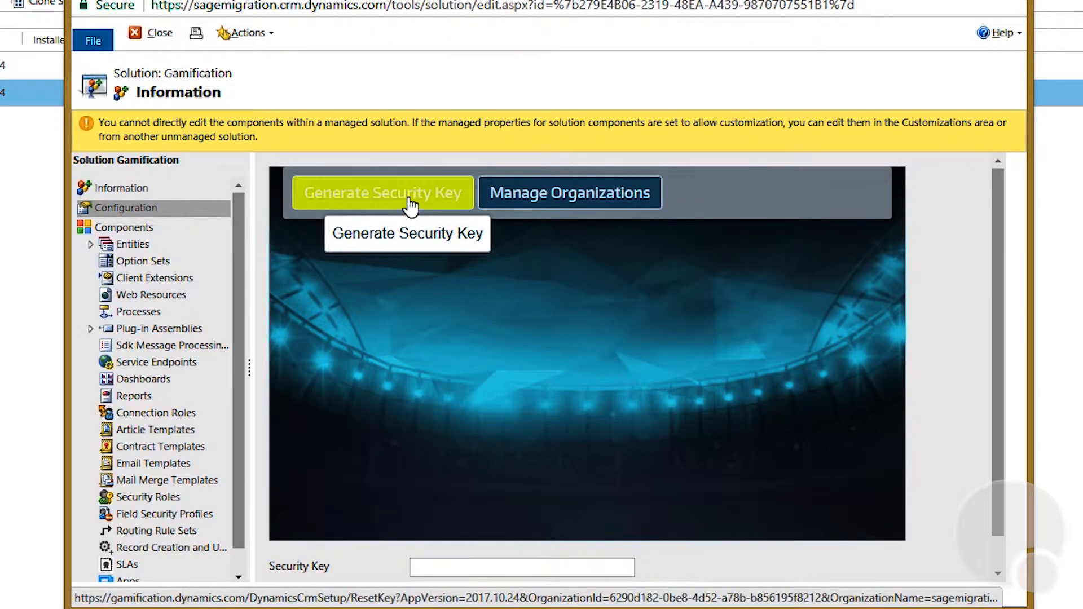
pyautogui.click(383, 193)
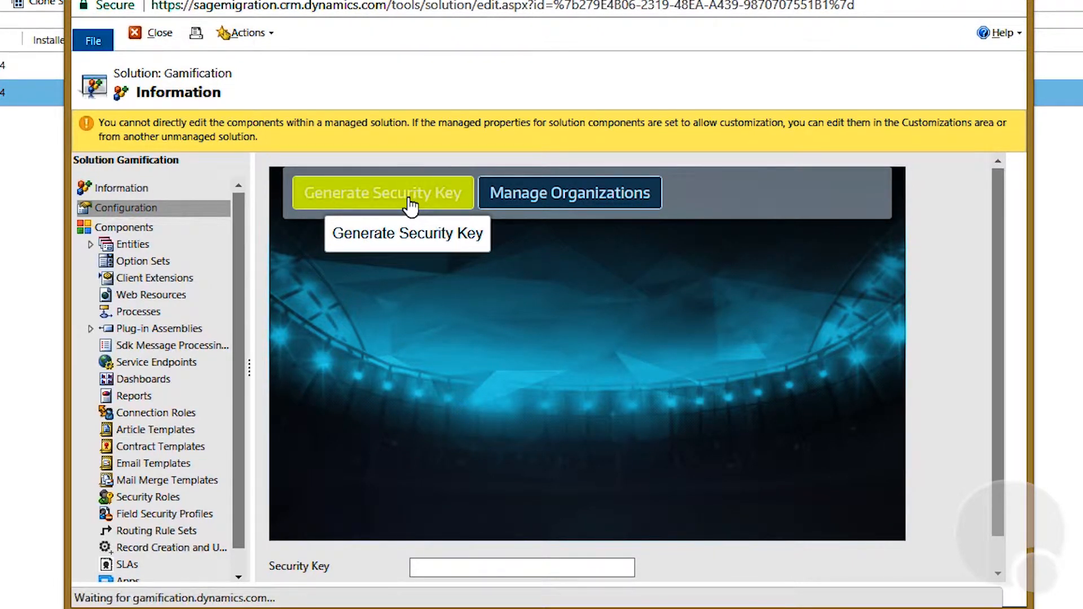
pyautogui.moveTo(241, 279)
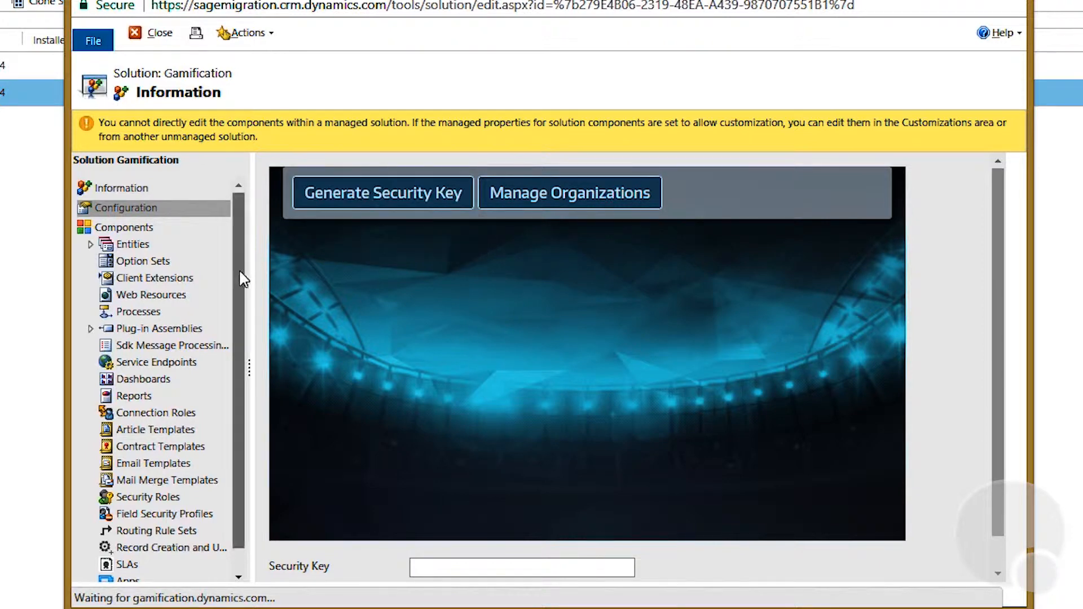
pyautogui.moveTo(393, 353)
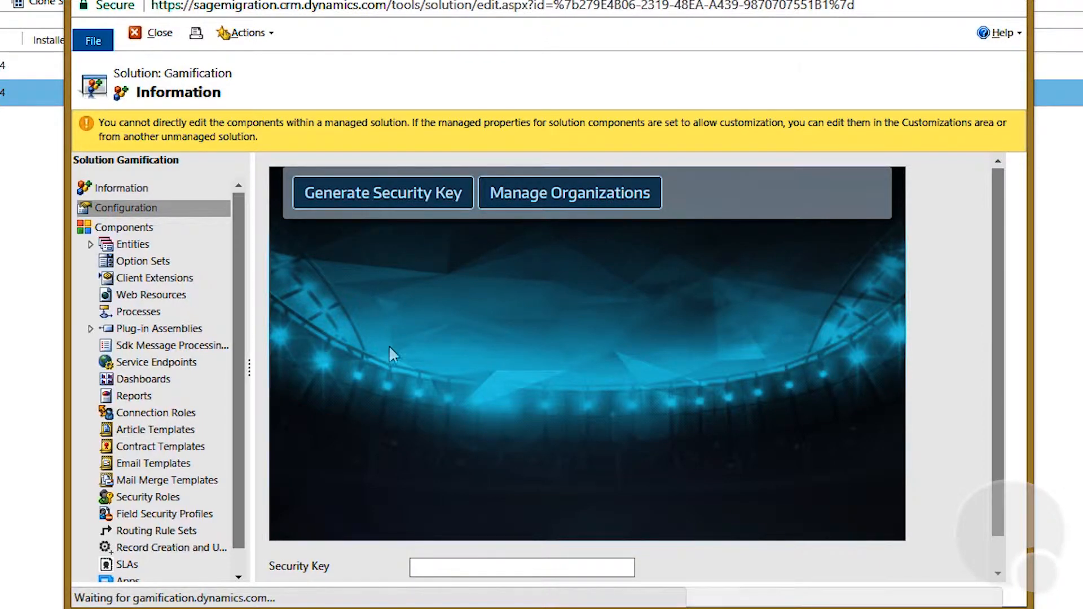
pyautogui.click(383, 193)
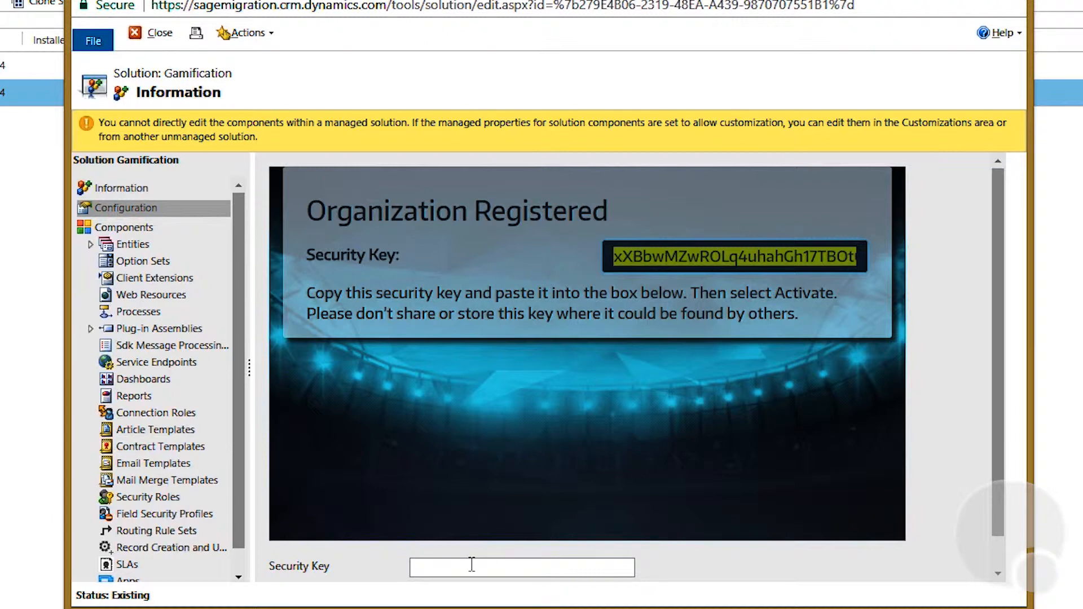
# Activate Gamification with the generated security key and confirm activation succeeded.
pyautogui.scroll(-3)
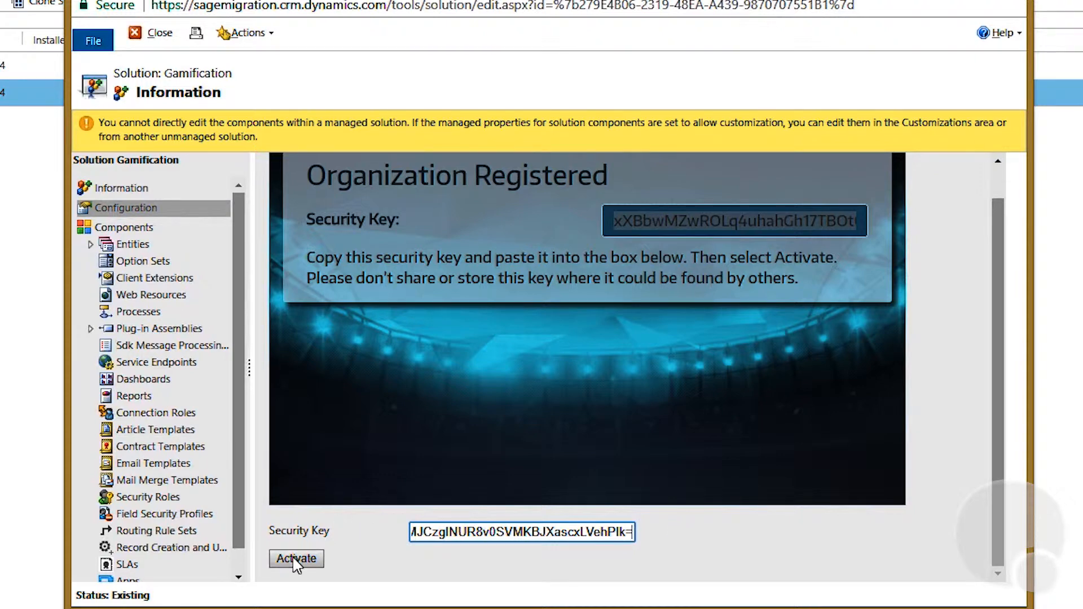
pyautogui.click(296, 558)
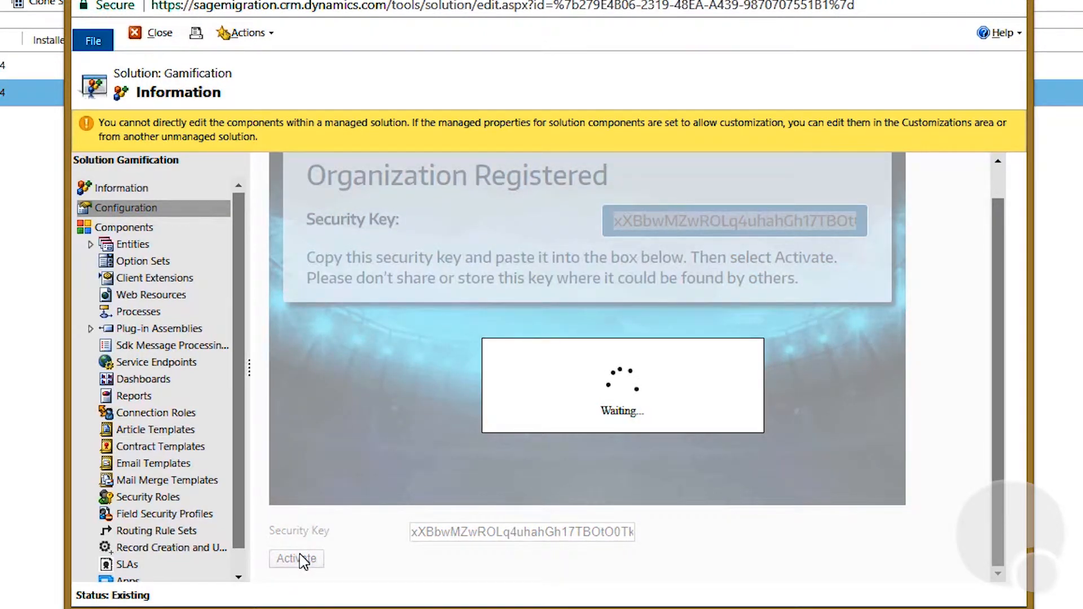
pyautogui.click(296, 559)
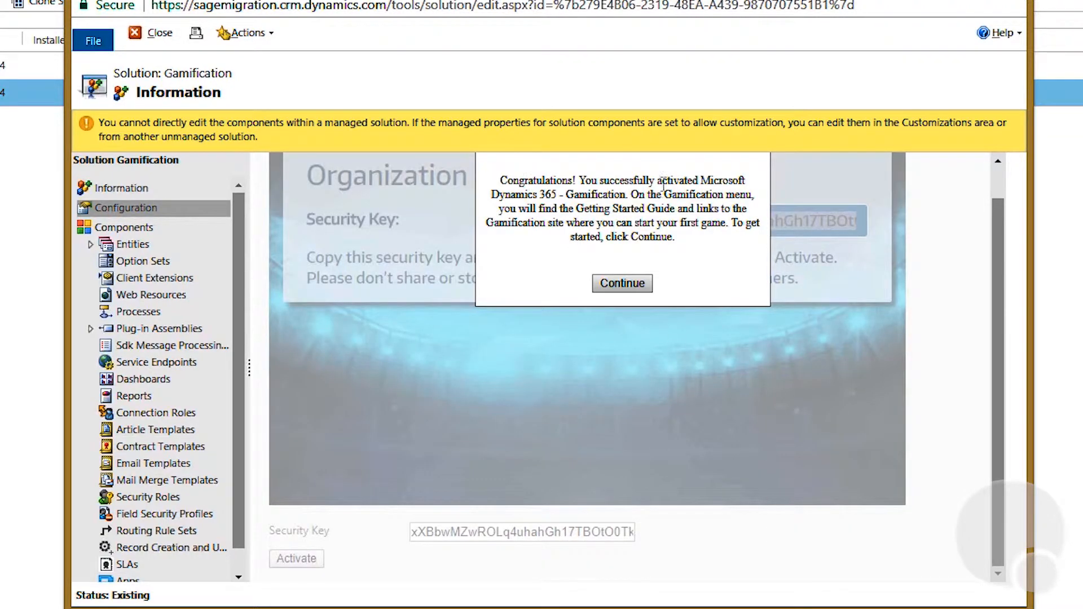
pyautogui.moveTo(429, 388)
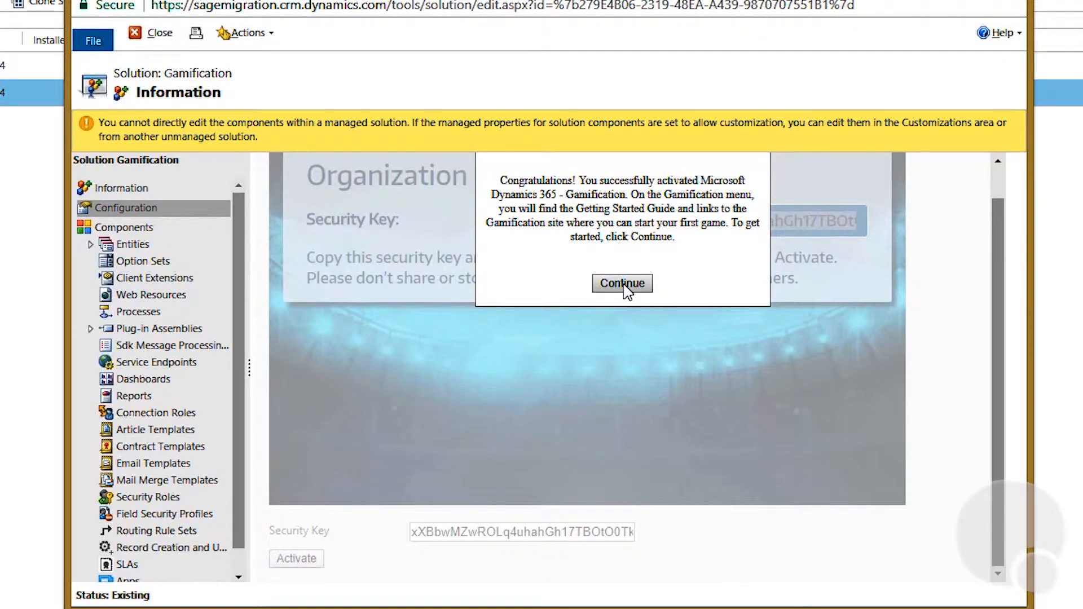
# Dismiss the activation congratulations and launch the Gamification portal from Dynamics 365.
pyautogui.click(620, 283)
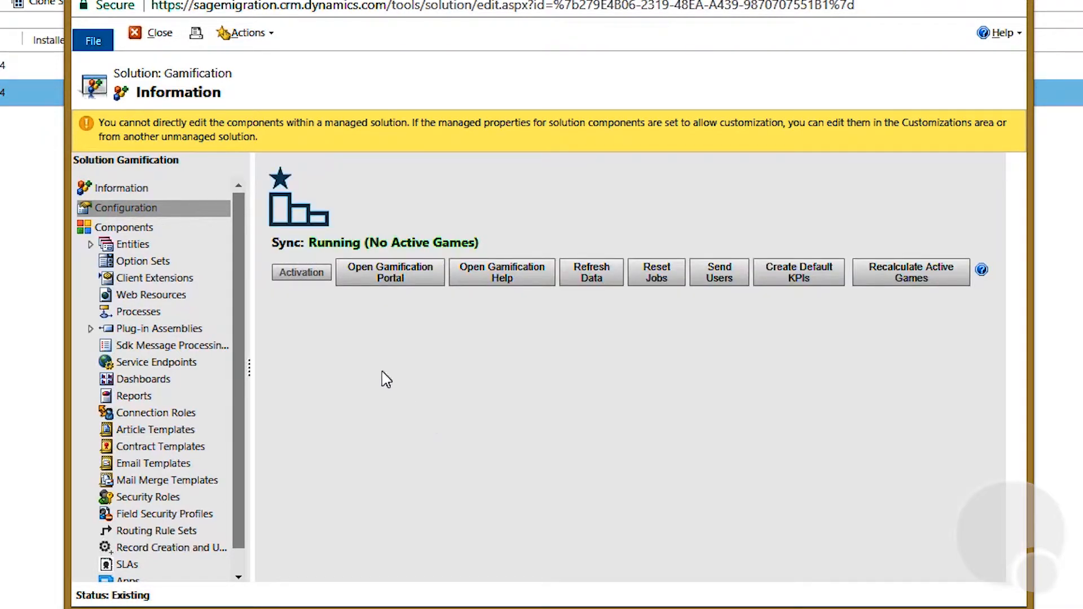
pyautogui.moveTo(543, 290)
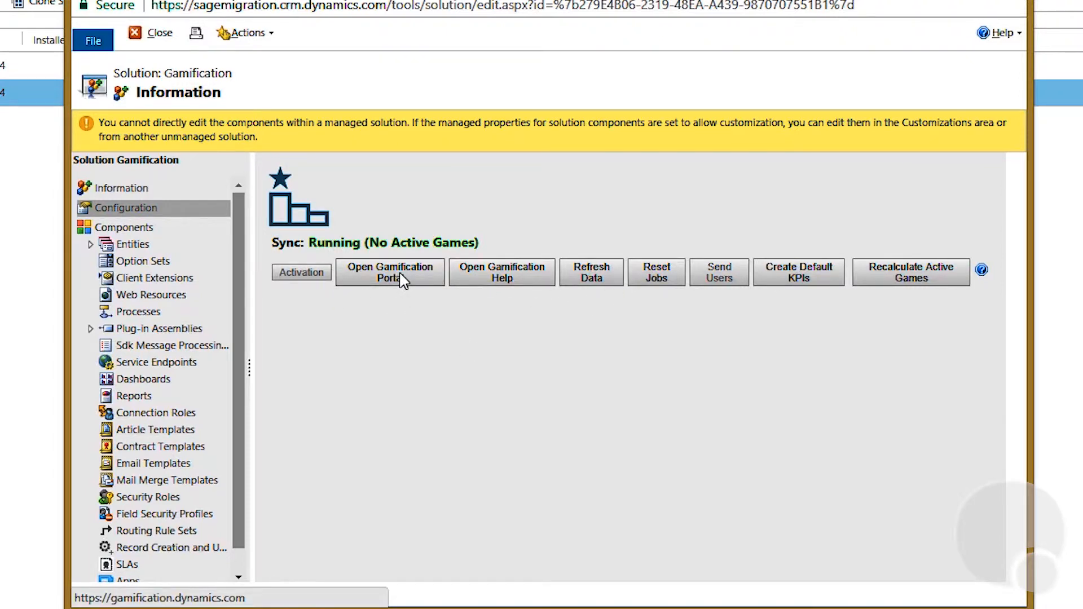
pyautogui.click(389, 272)
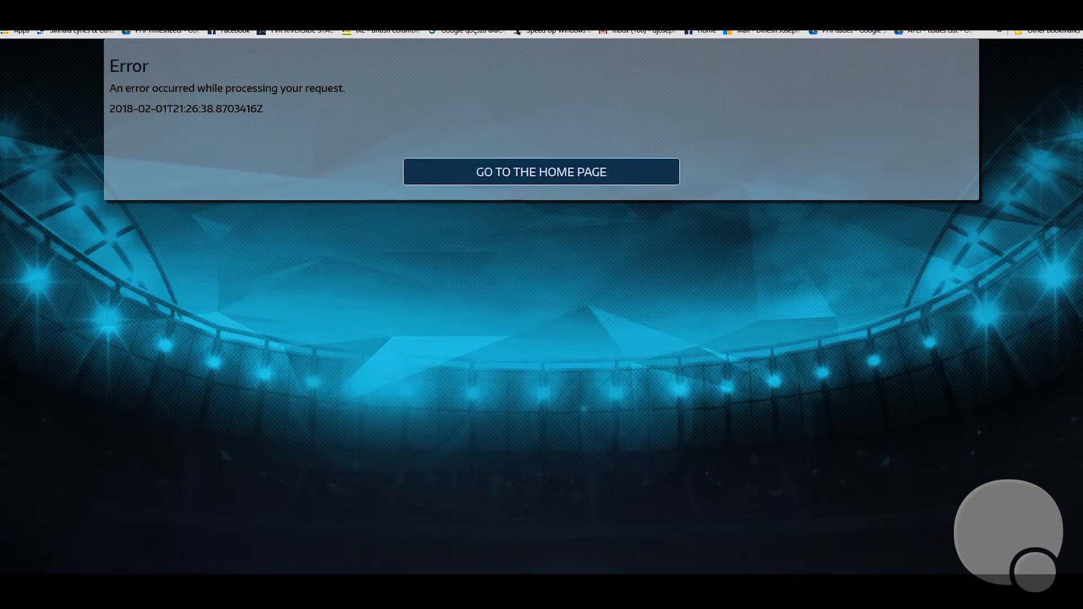
pyautogui.moveTo(540, 171)
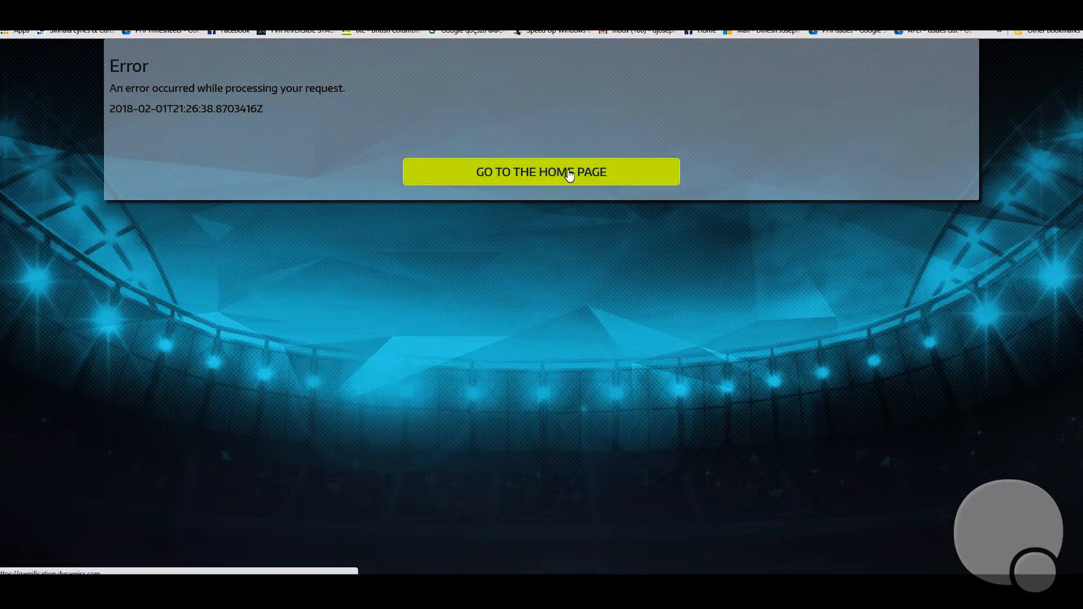
# Use GO TO THE HOME PAGE on the error page to reach the portal home.
pyautogui.click(540, 171)
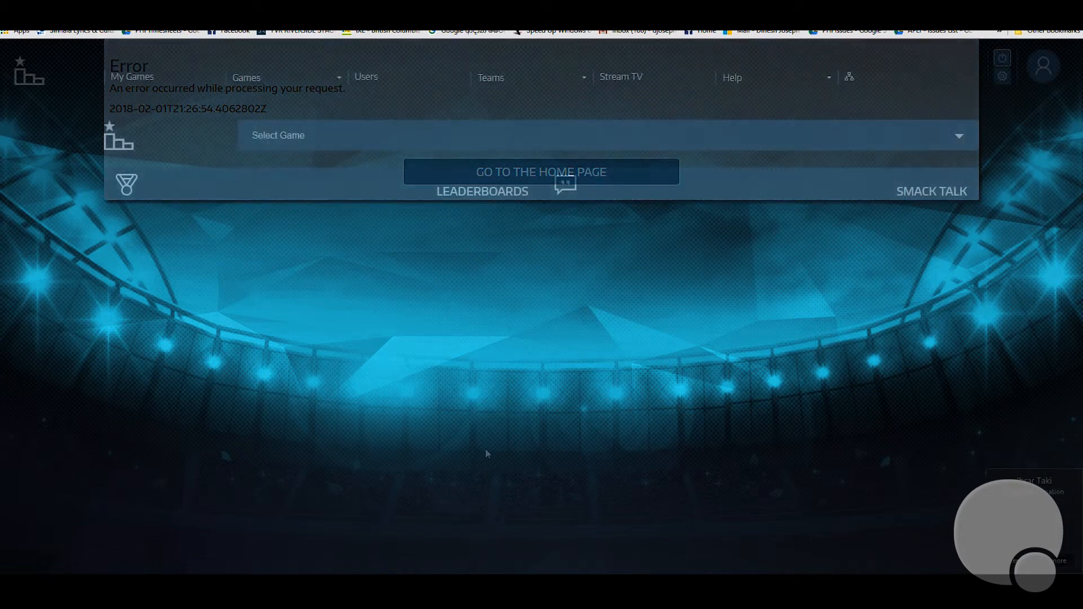
pyautogui.click(541, 171)
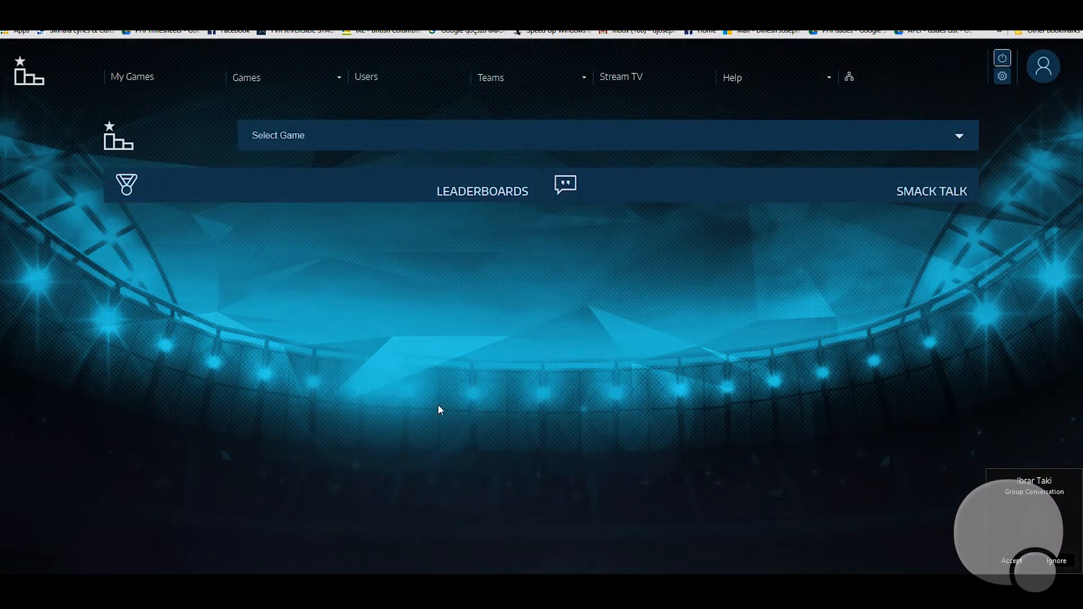